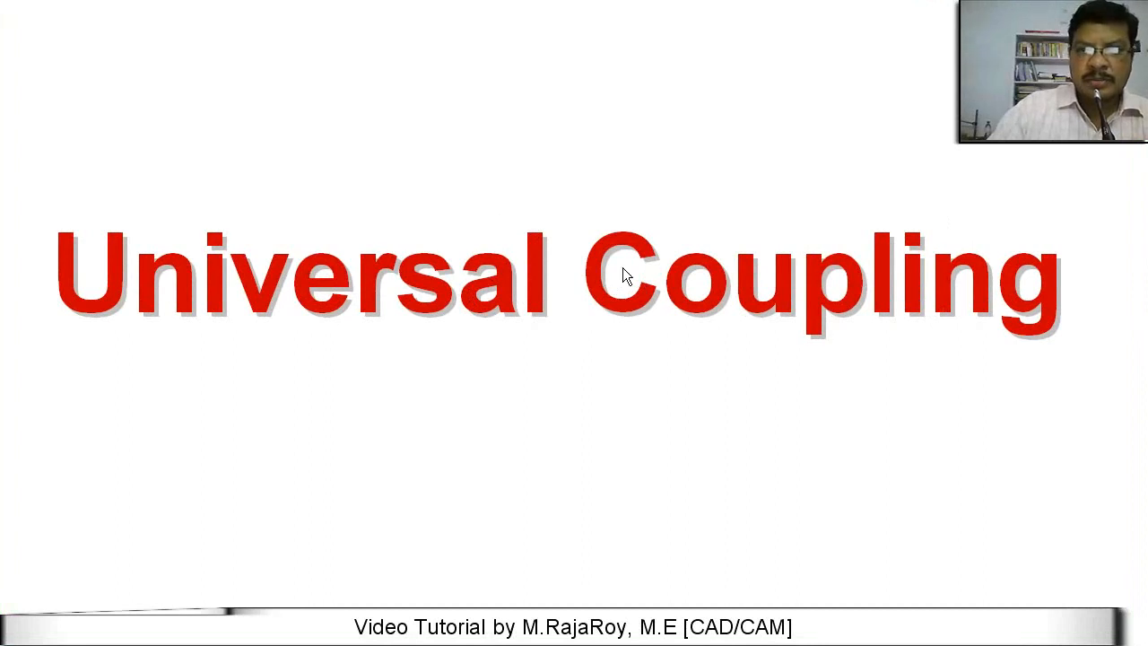
# Step: Start a new document from the File menu
pyautogui.click(266, 21)
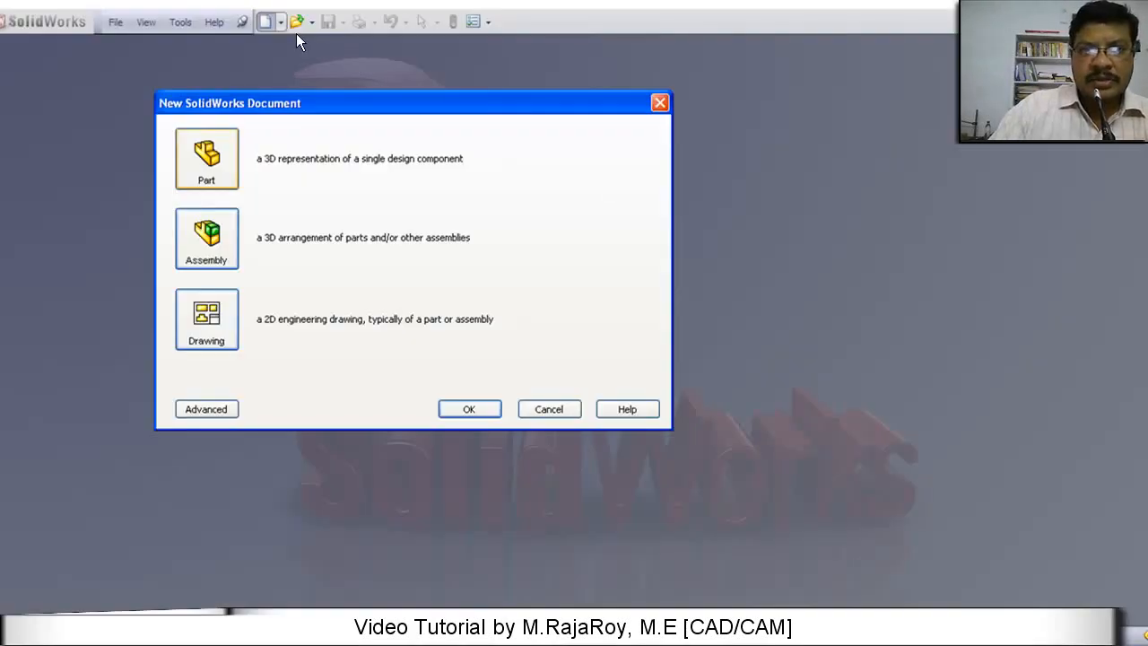
pyautogui.moveTo(327, 118)
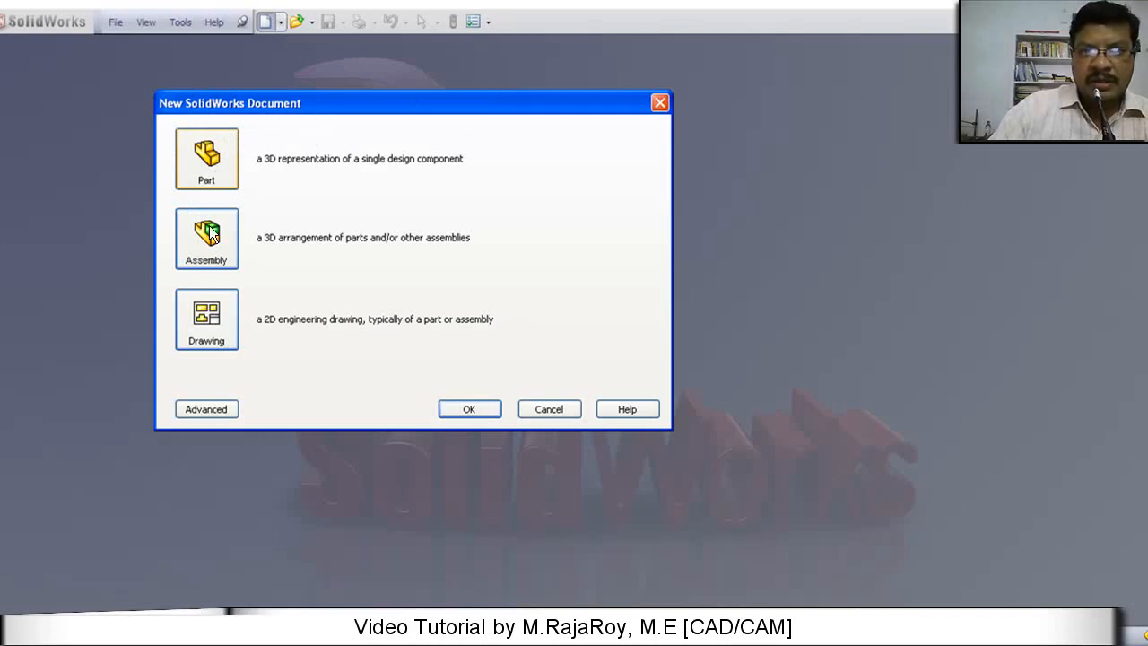
pyautogui.moveTo(212, 338)
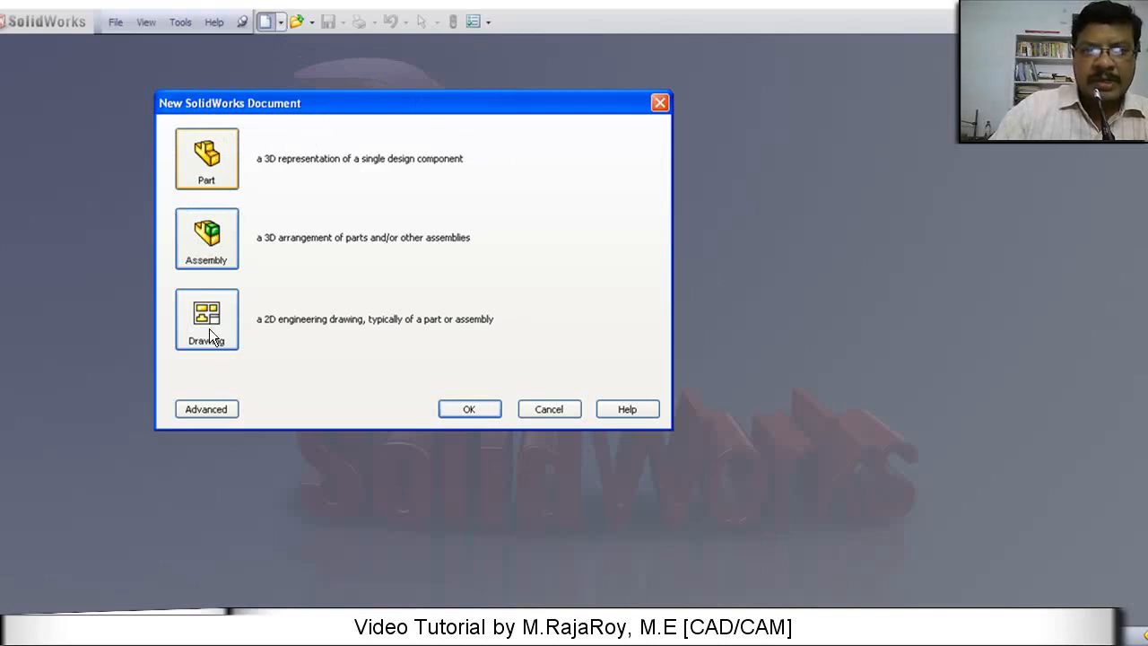
pyautogui.moveTo(402, 370)
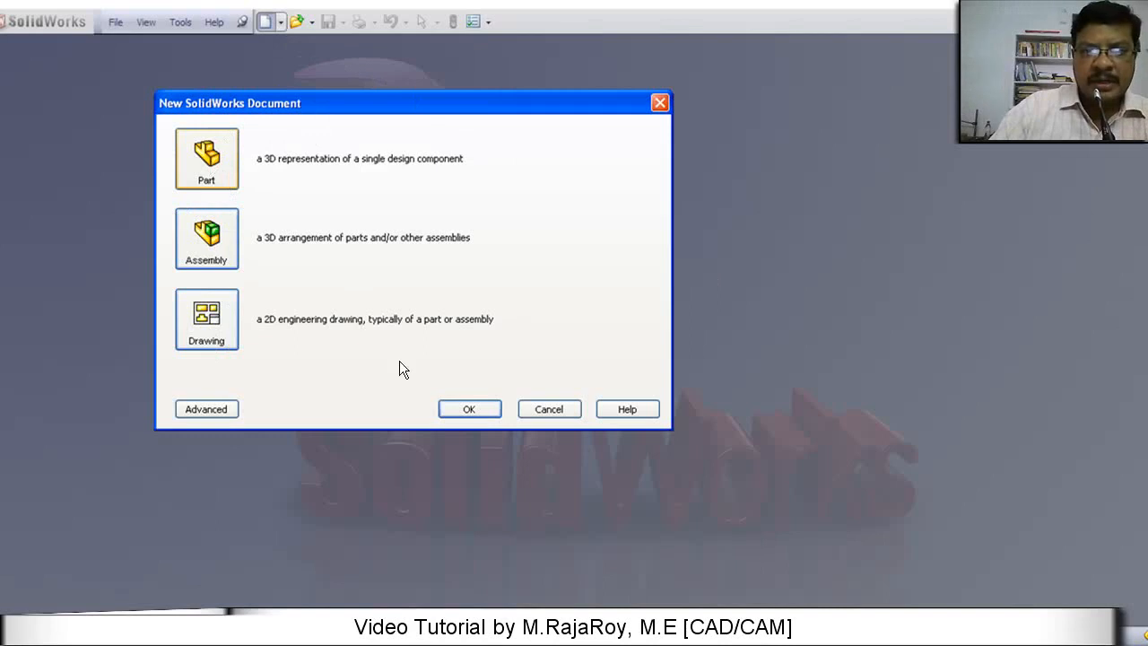
# Step: Create a new blank part document, Part1
pyautogui.click(470, 409)
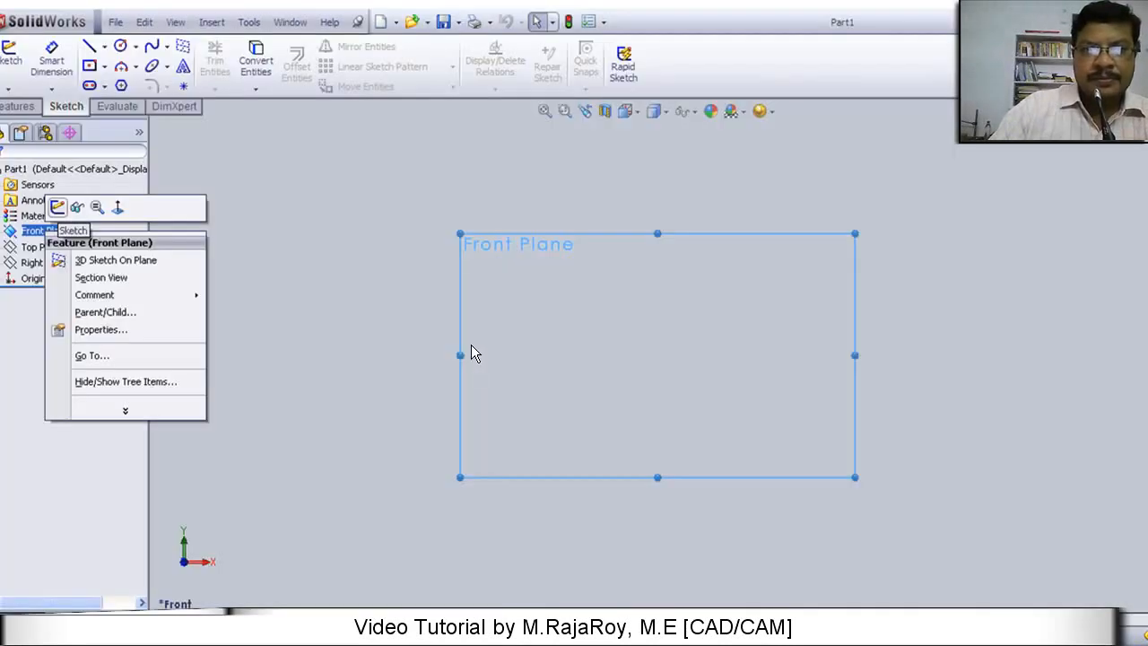
pyautogui.moveTo(376, 210)
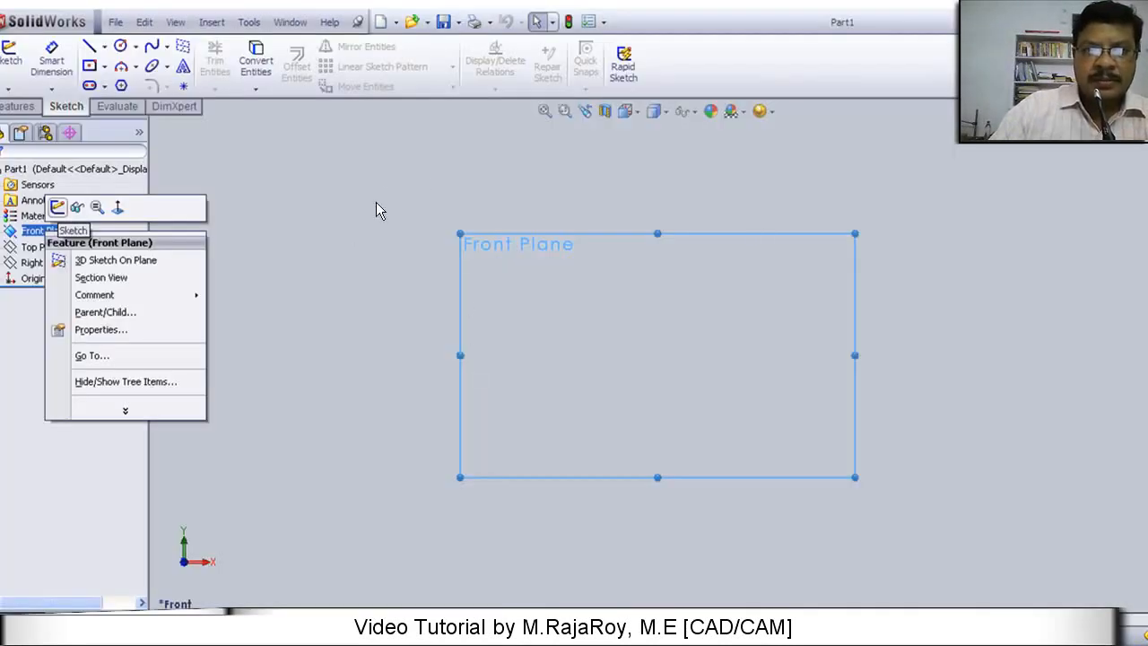
pyautogui.moveTo(11, 224)
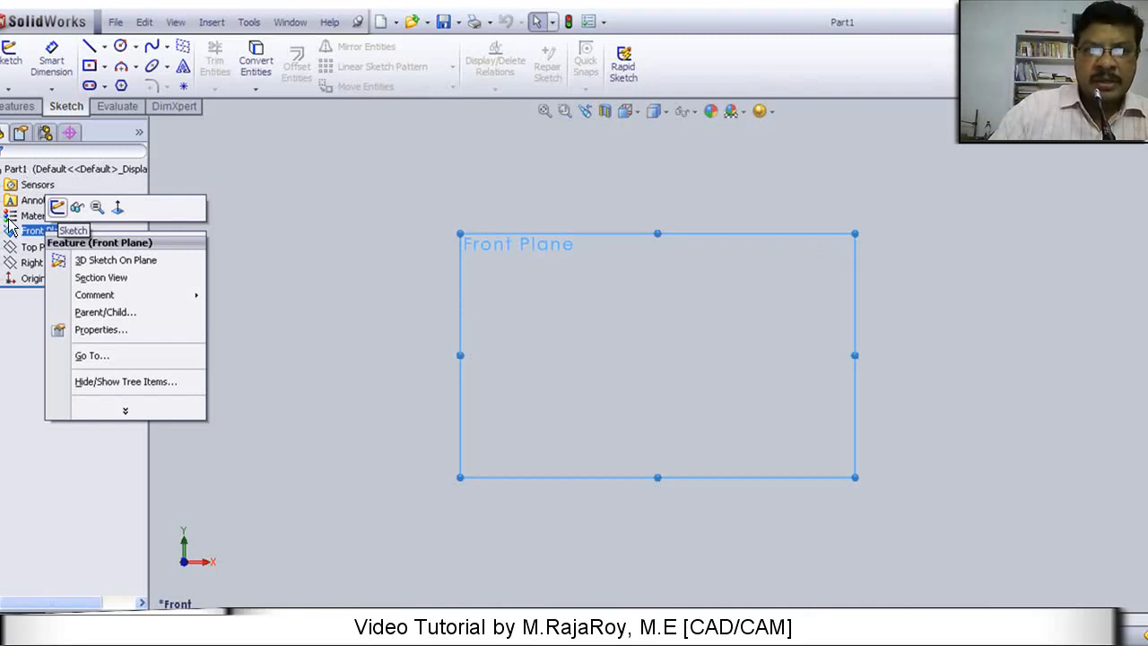
pyautogui.moveTo(39, 243)
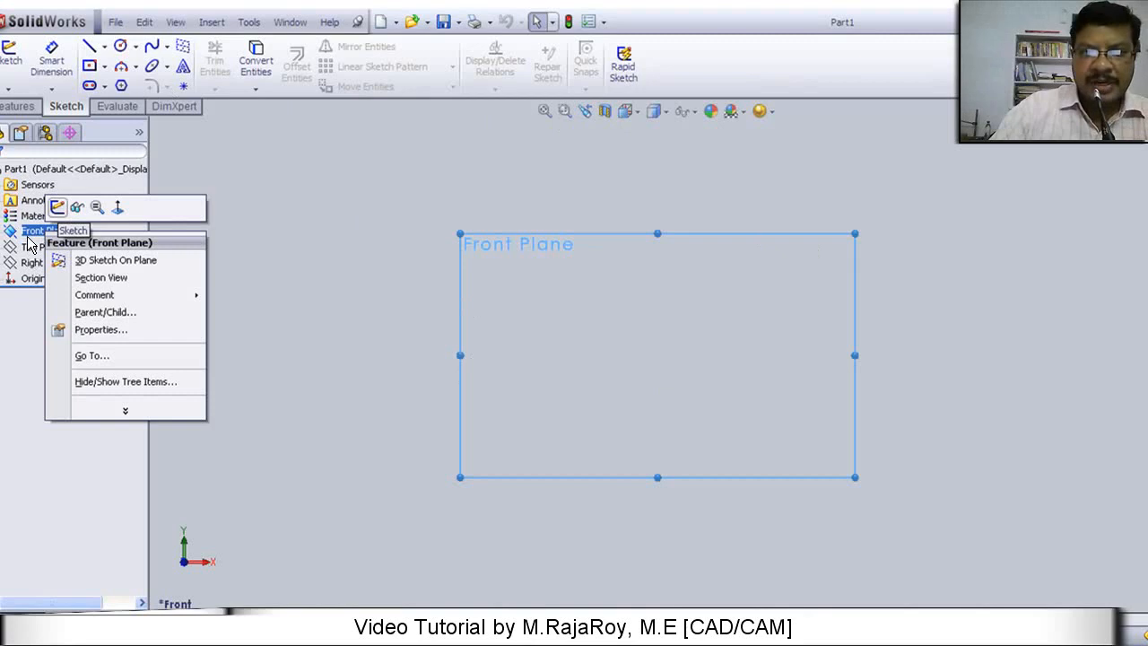
pyautogui.moveTo(28, 259)
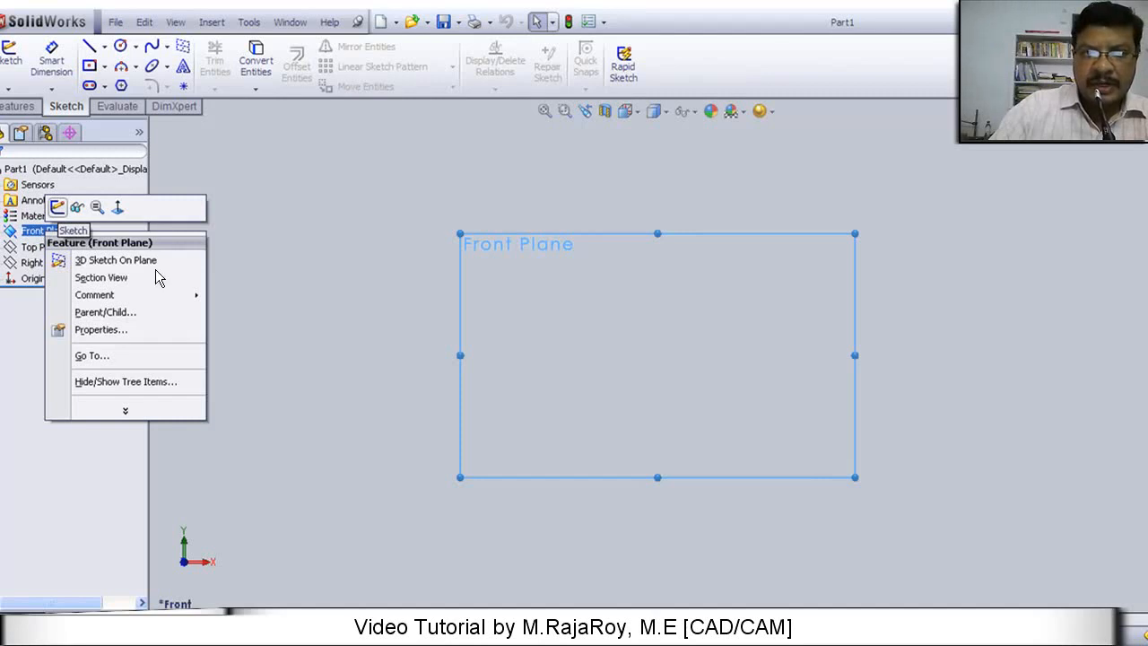
pyautogui.moveTo(57, 208)
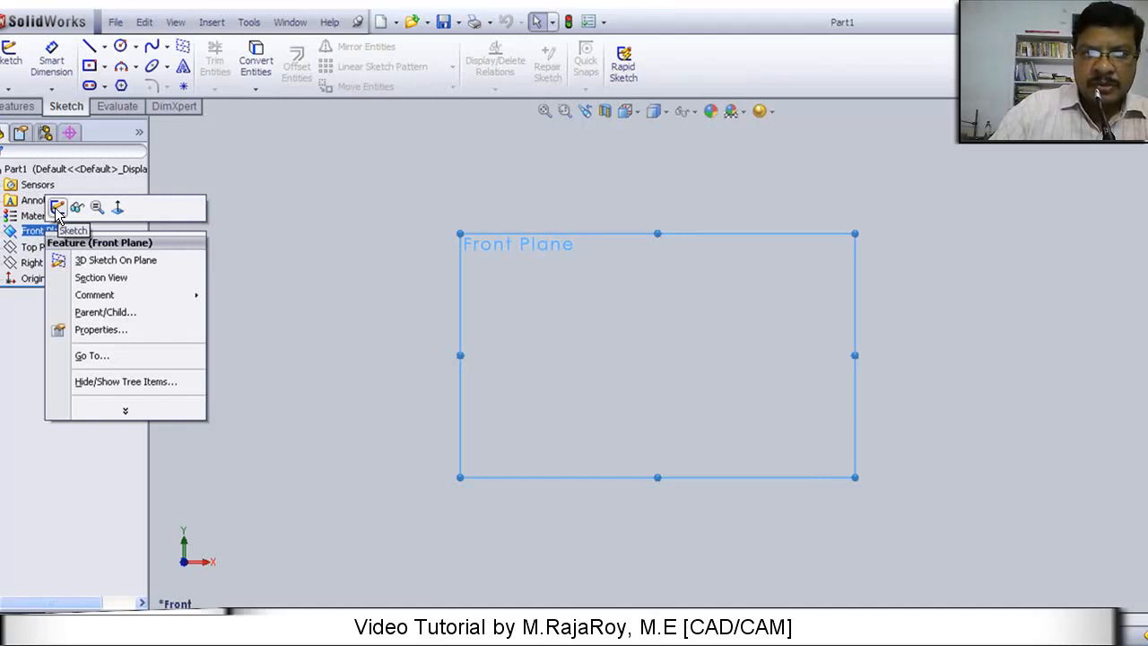
pyautogui.moveTo(50, 222)
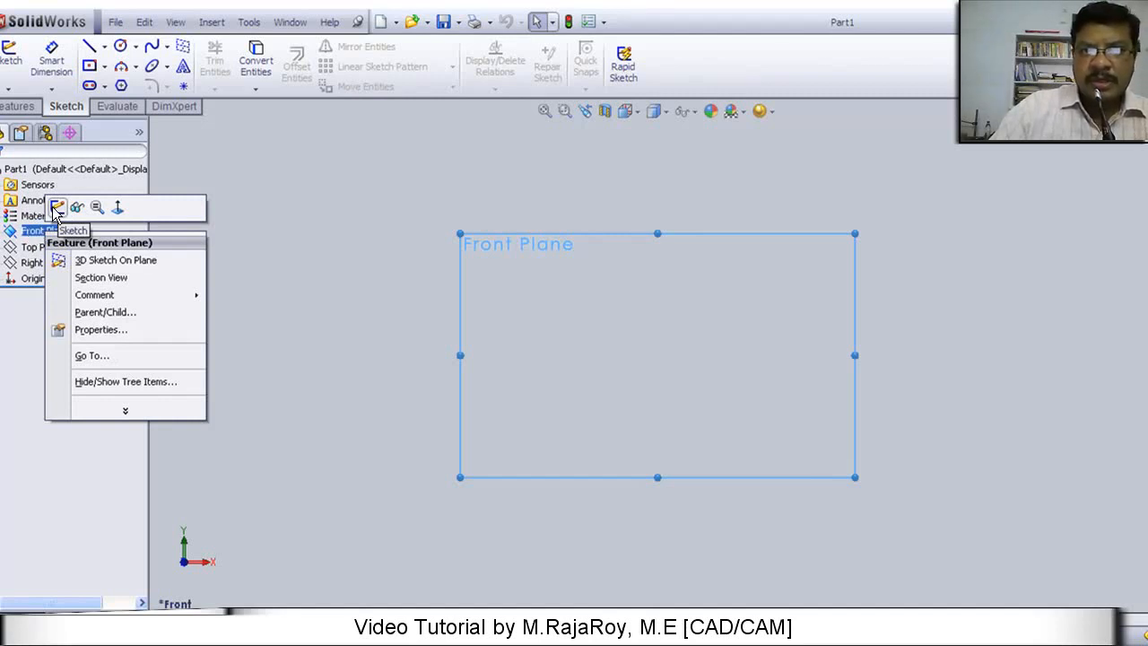
pyautogui.moveTo(423, 250)
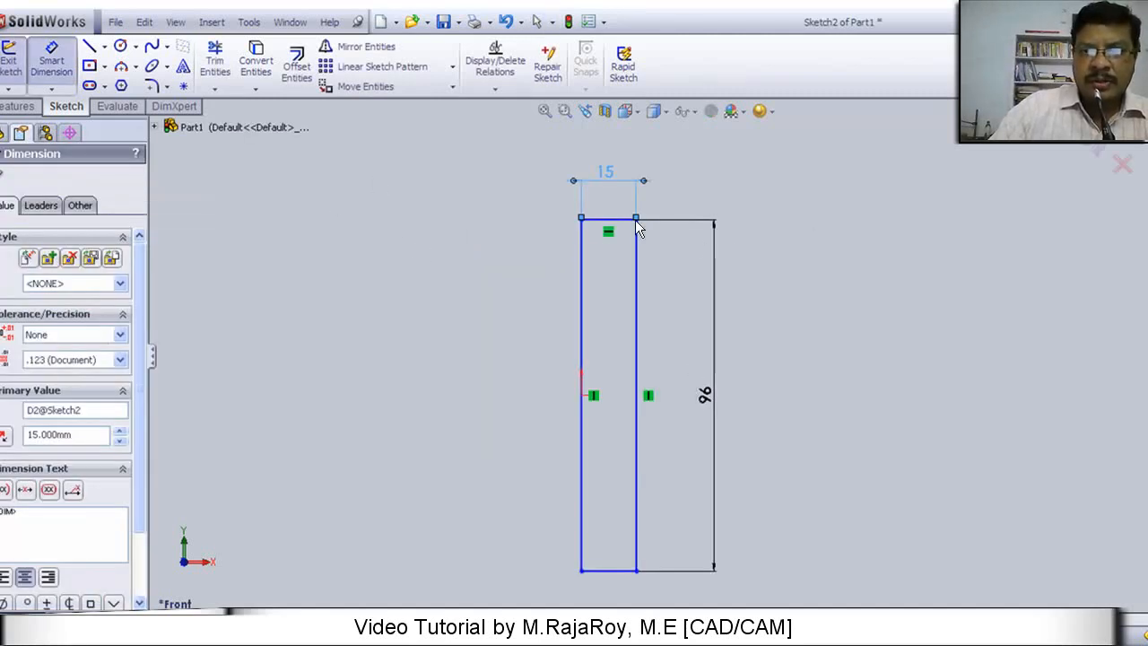
pyautogui.moveTo(663, 452)
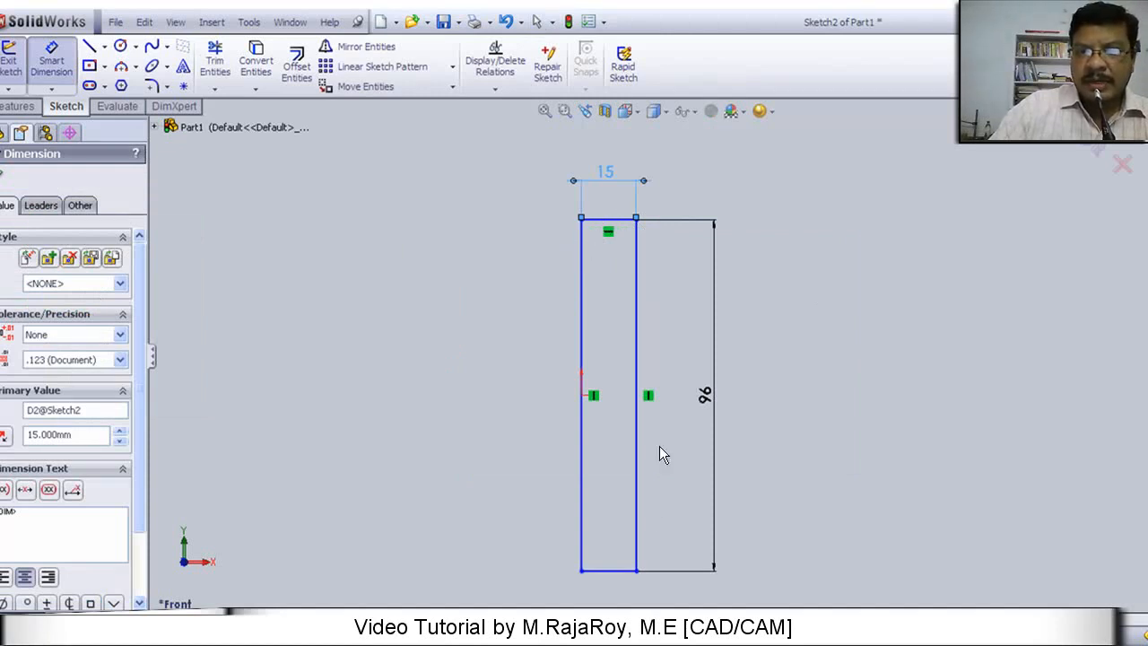
pyautogui.moveTo(600, 309)
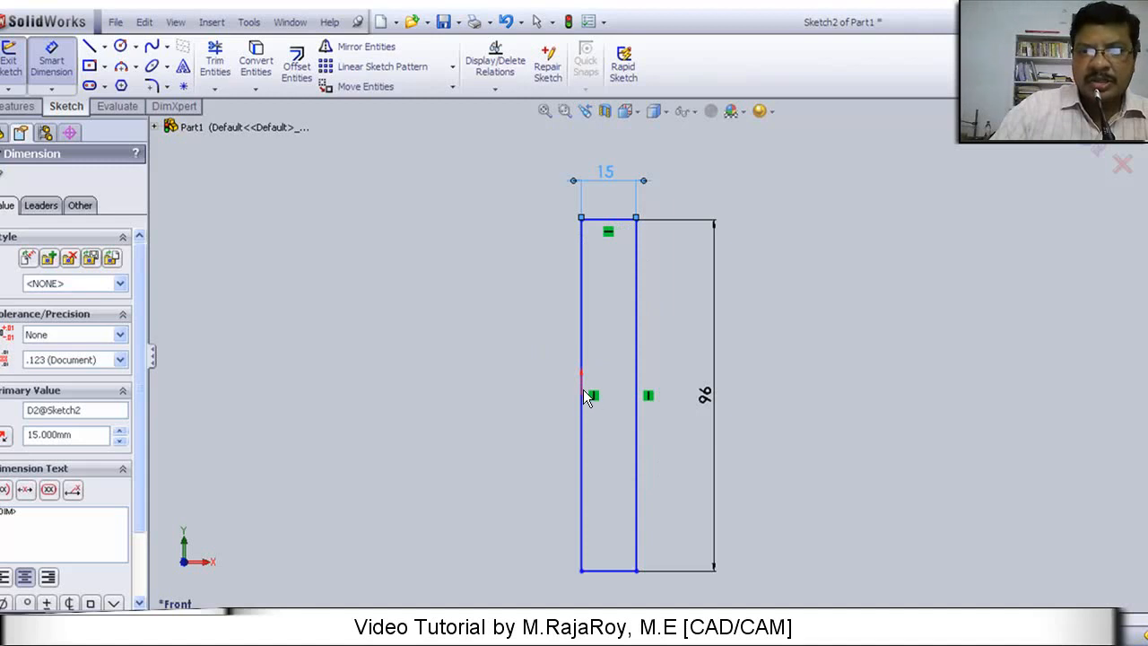
pyautogui.moveTo(585, 234)
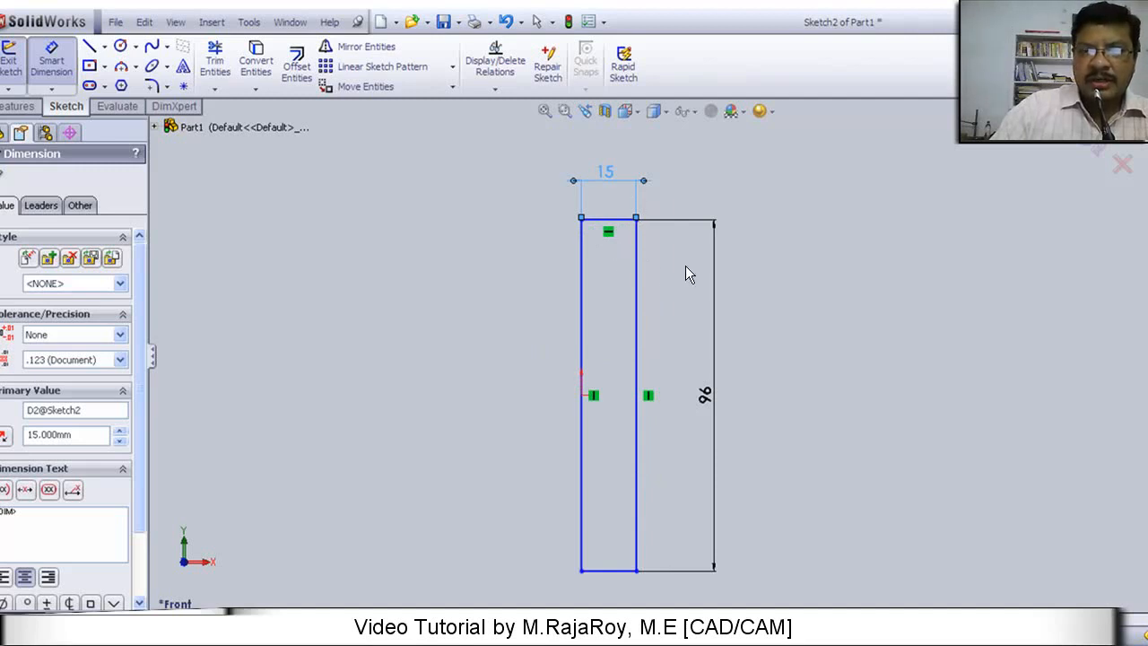
pyautogui.moveTo(804, 312)
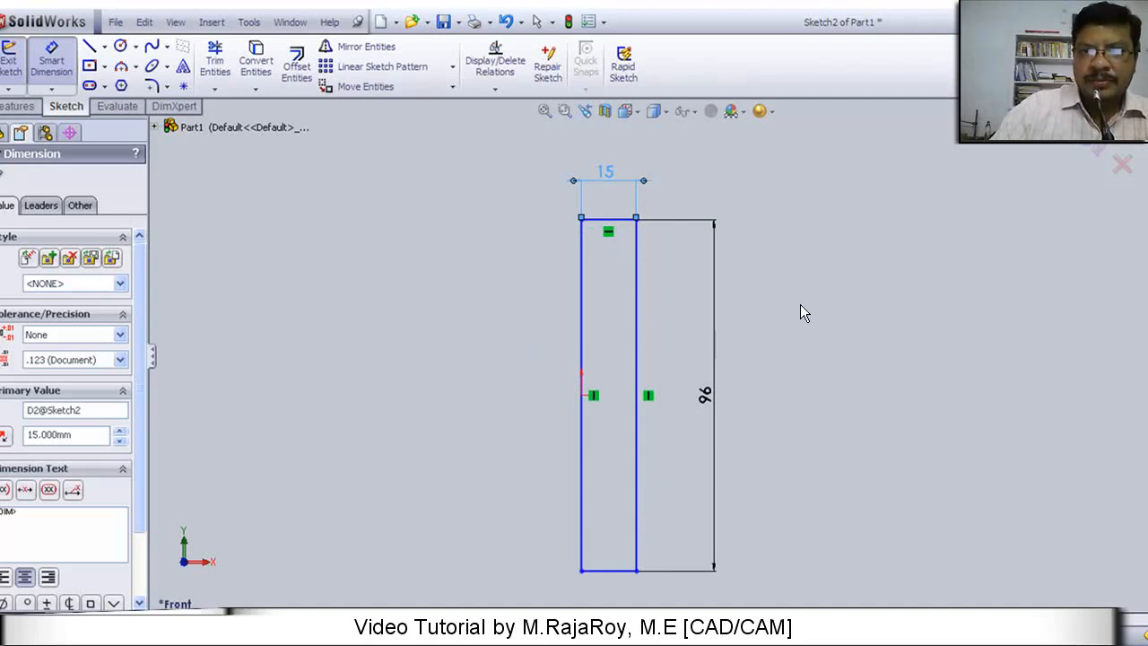
pyautogui.moveTo(1095, 151)
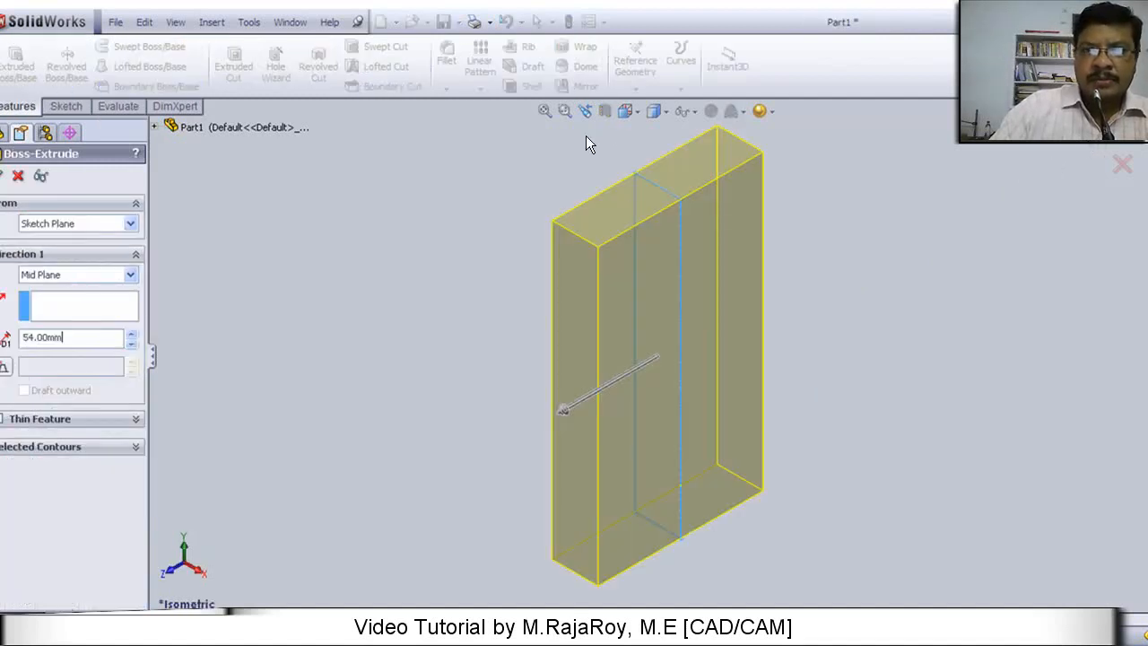
pyautogui.moveTo(639, 258)
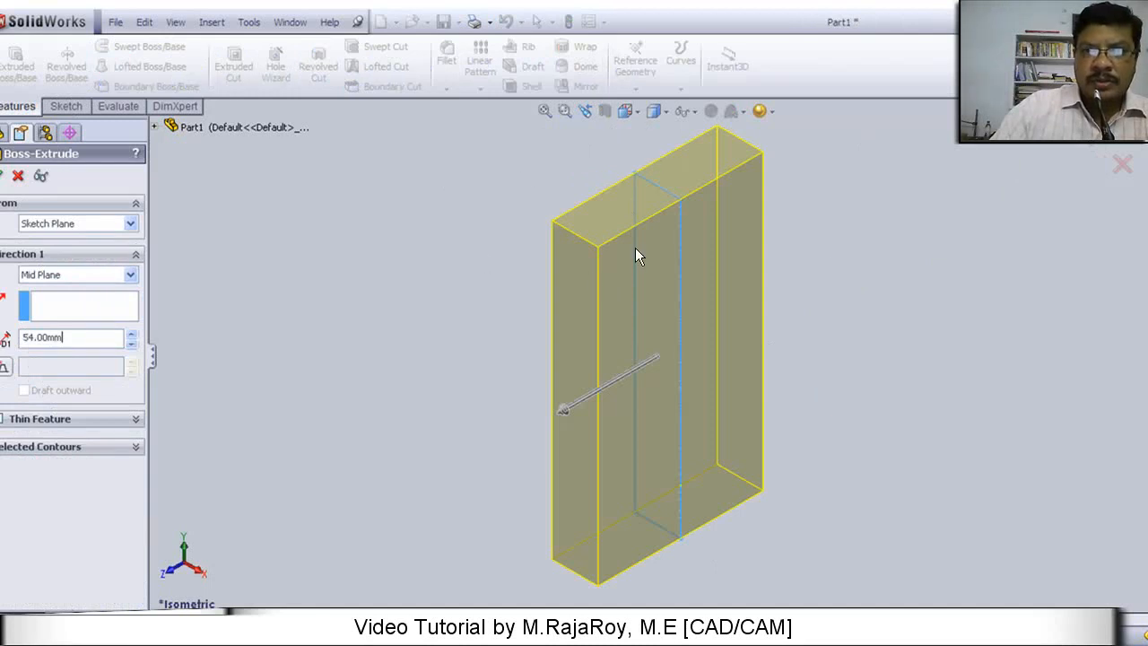
pyautogui.moveTo(18, 61)
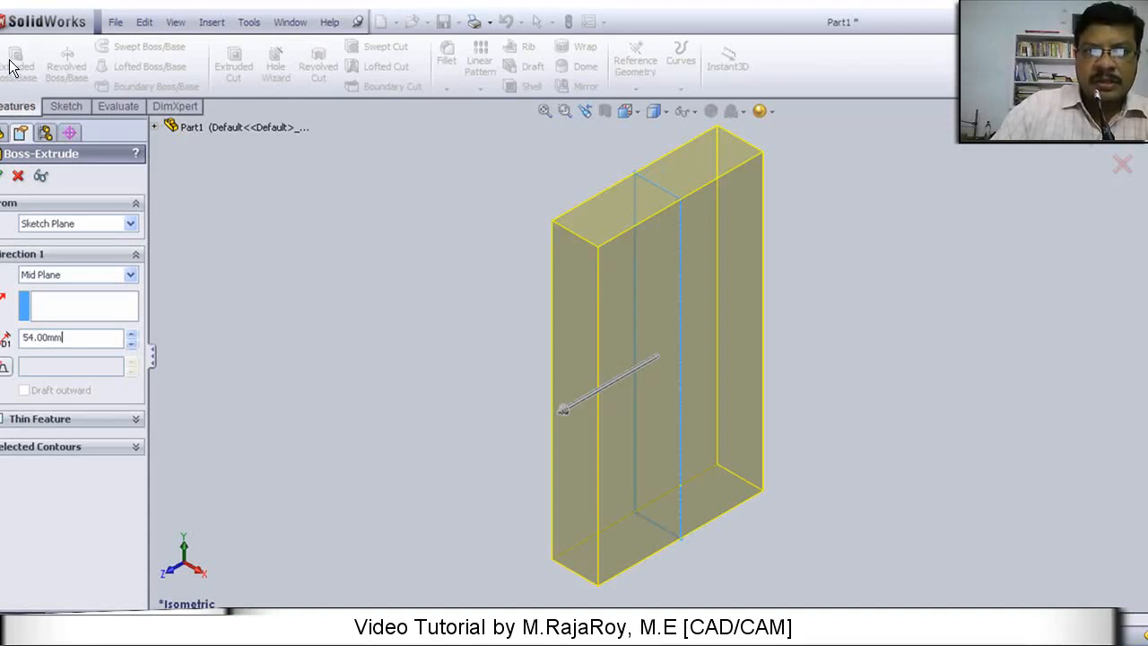
pyautogui.moveTo(32, 94)
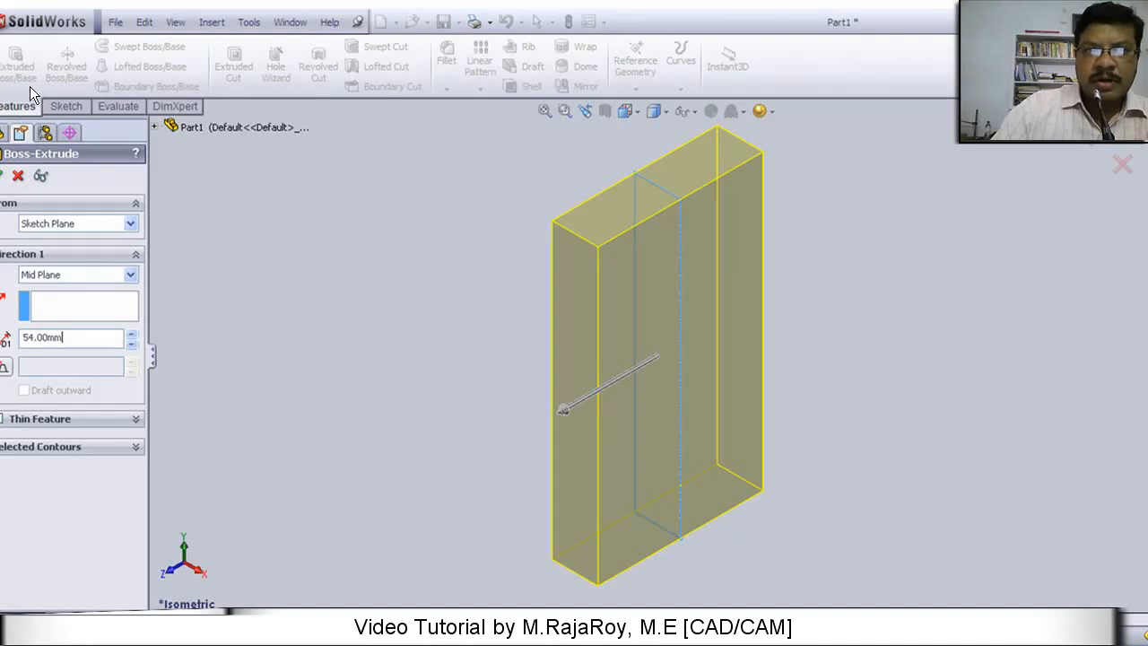
pyautogui.moveTo(101, 291)
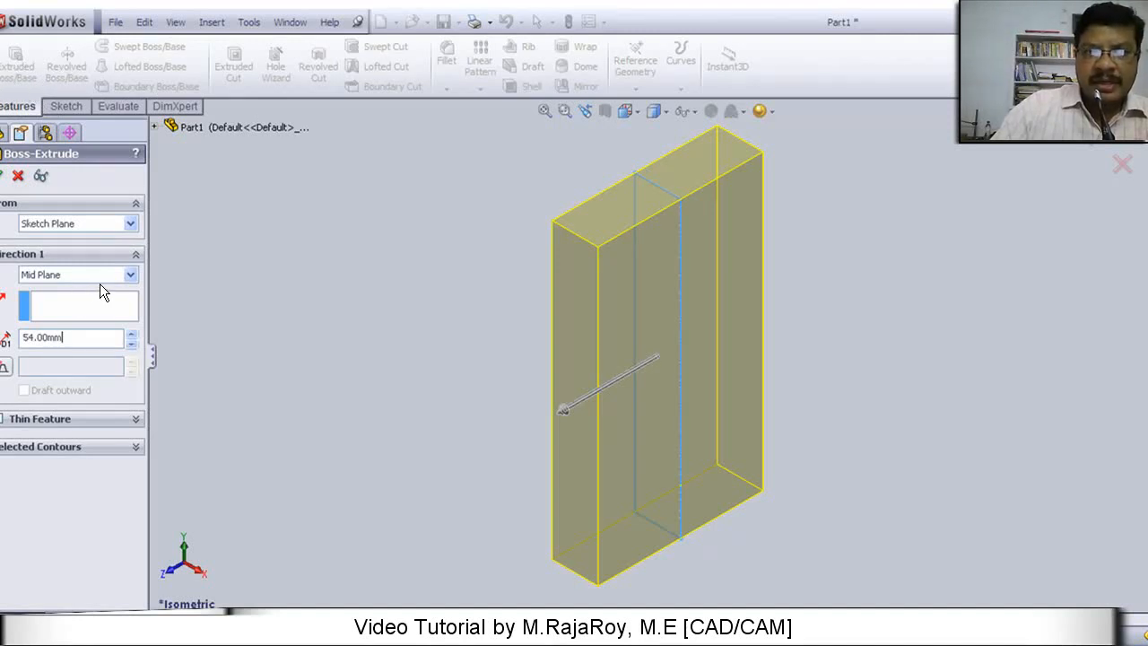
pyautogui.moveTo(40, 274)
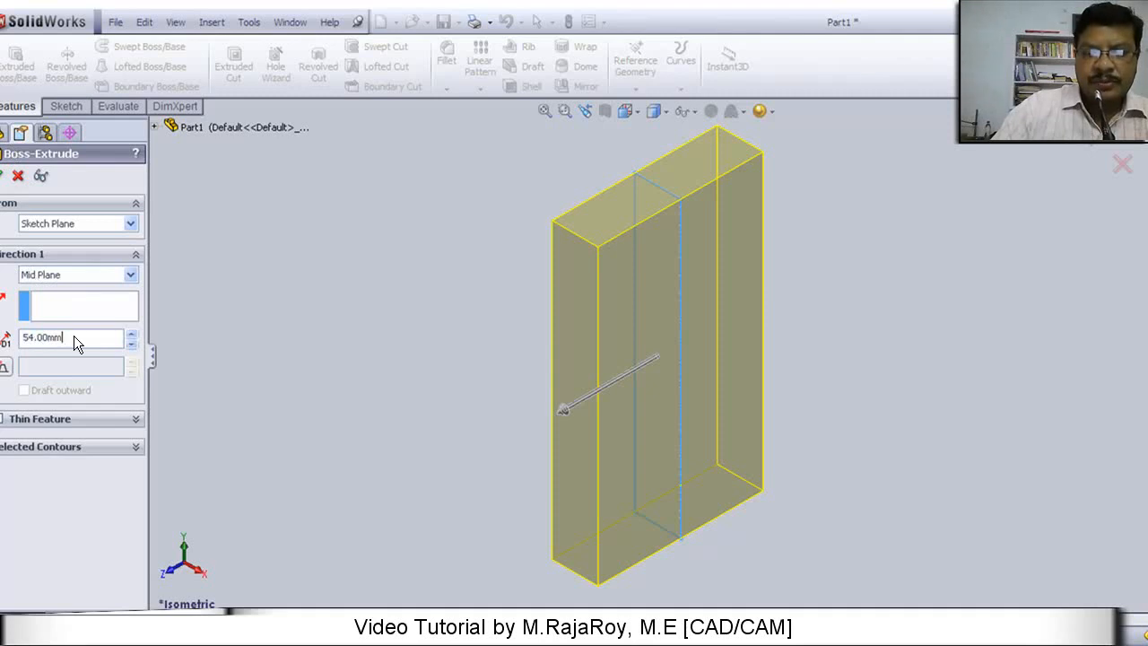
pyautogui.moveTo(727, 314)
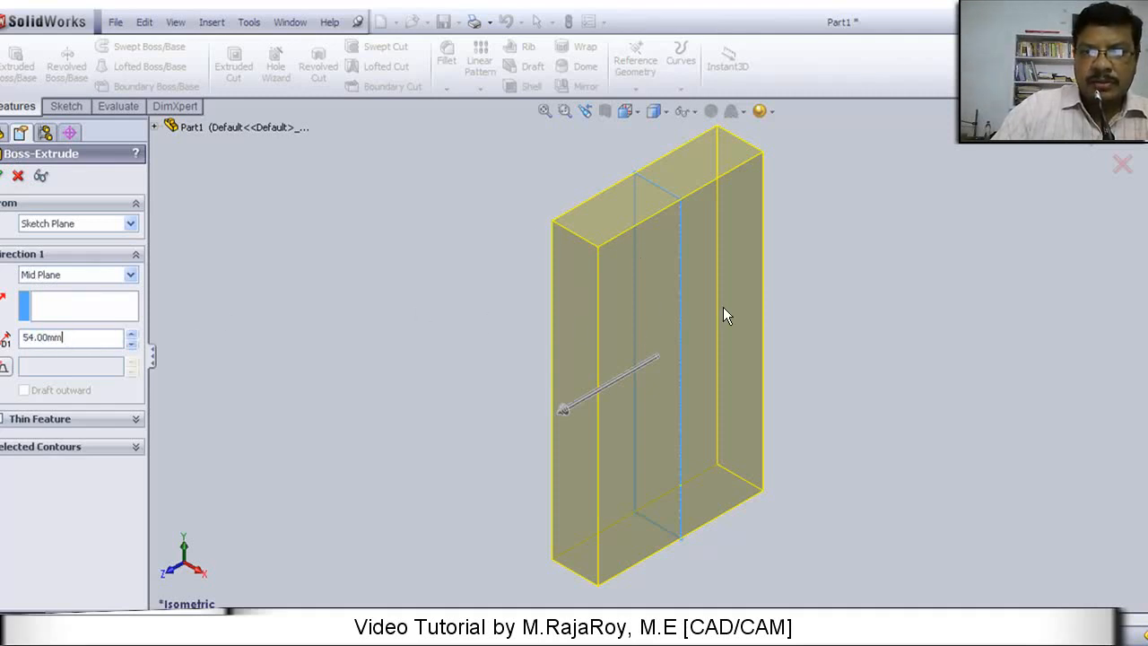
pyautogui.moveTo(484, 313)
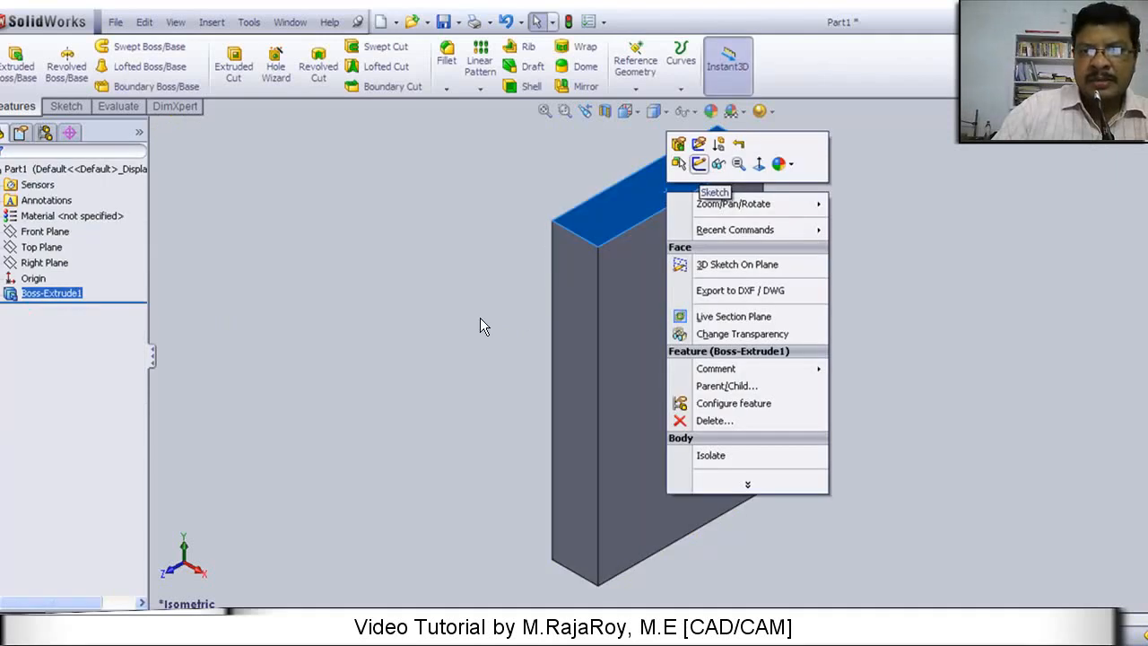
pyautogui.moveTo(427, 278)
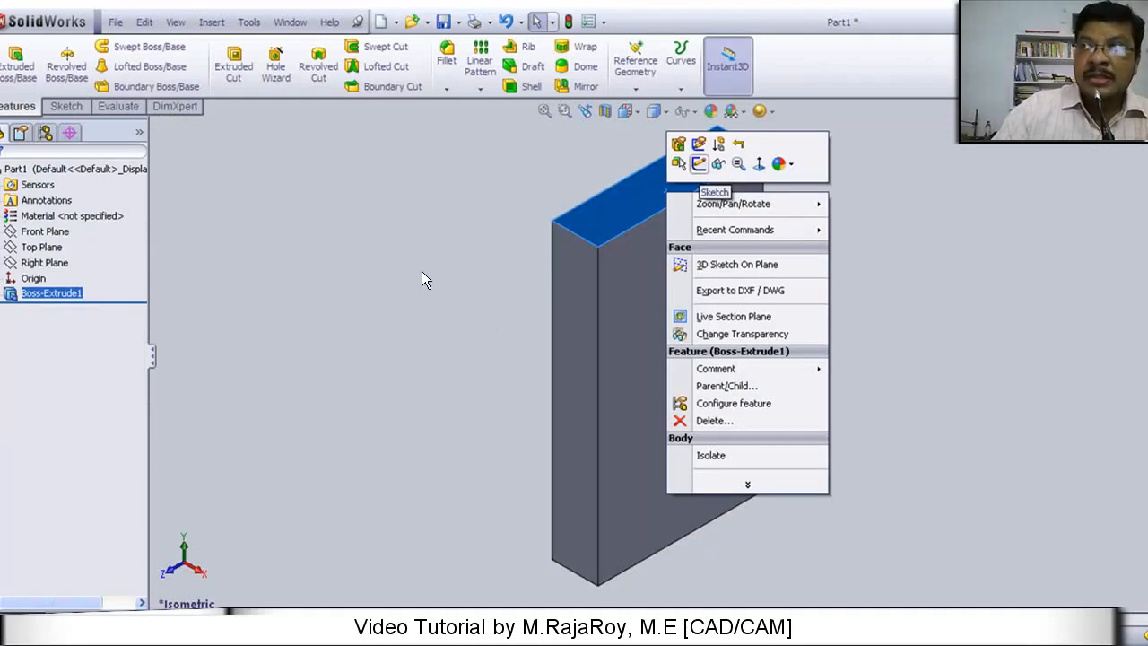
pyautogui.moveTo(608, 222)
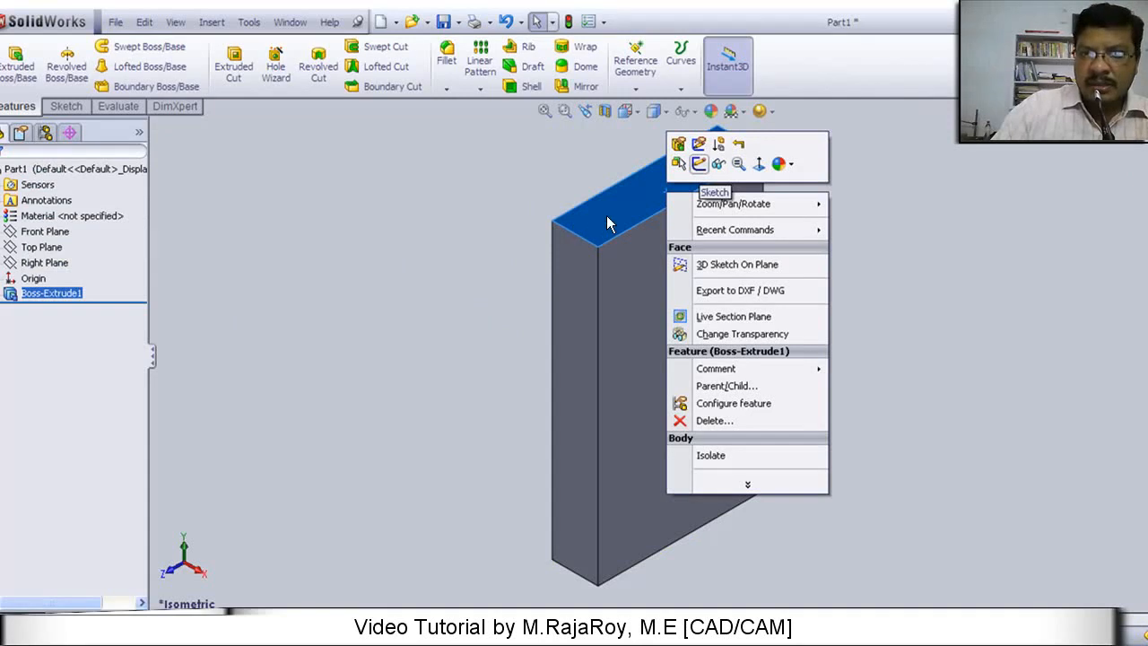
pyautogui.moveTo(628, 224)
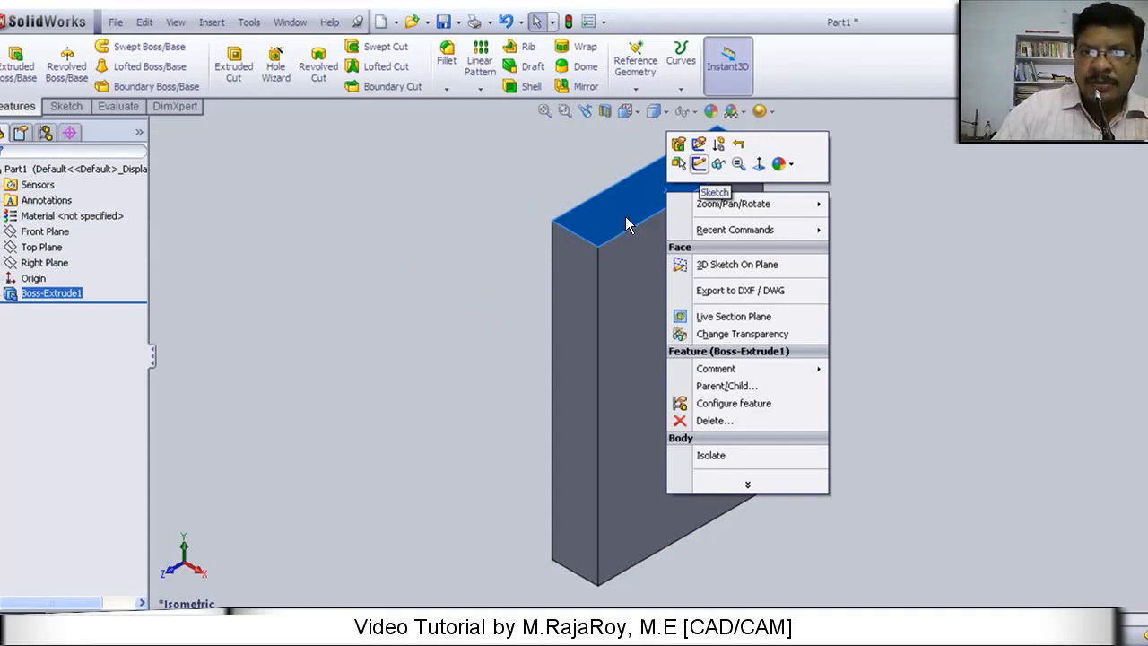
pyautogui.moveTo(680, 201)
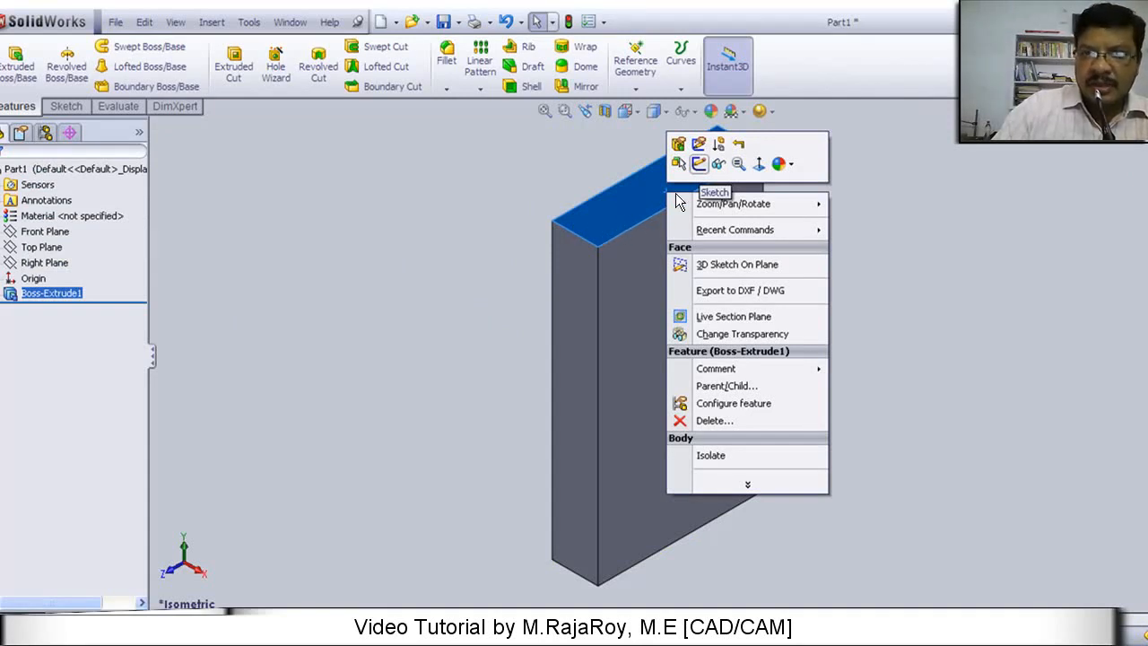
pyautogui.moveTo(683, 165)
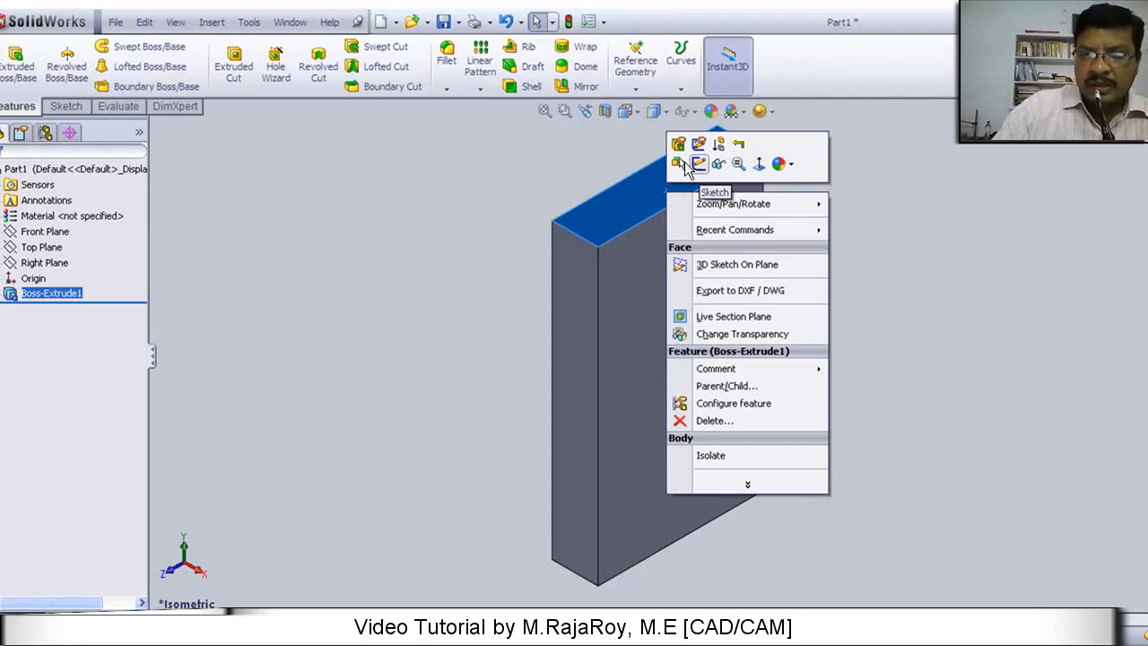
pyautogui.moveTo(624, 215)
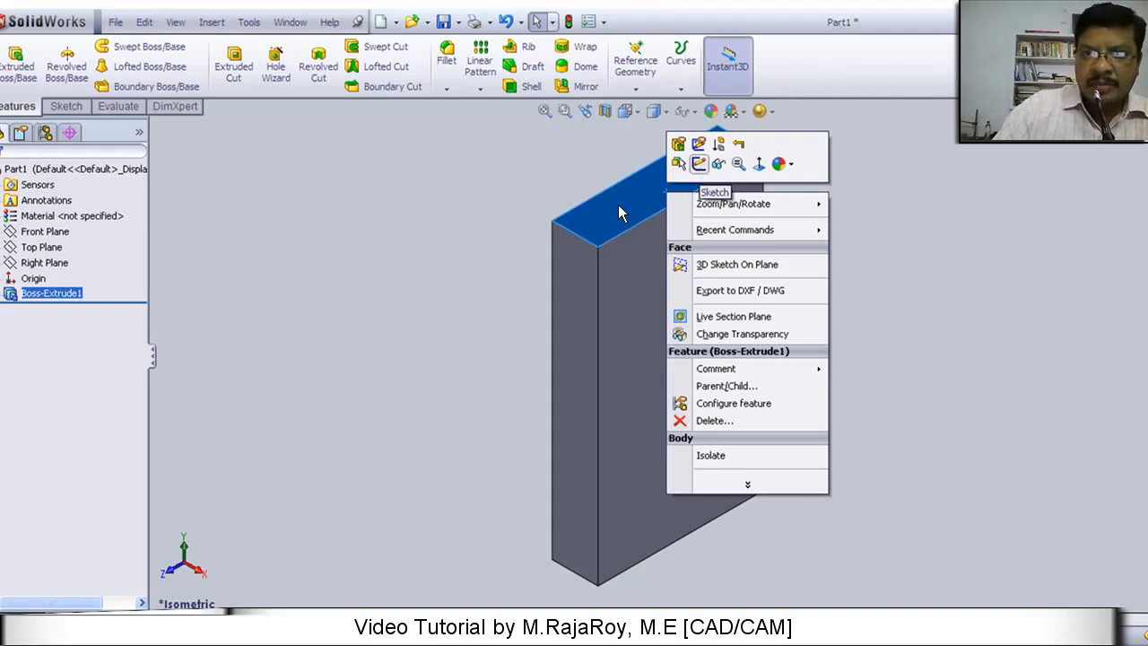
pyautogui.moveTo(621, 235)
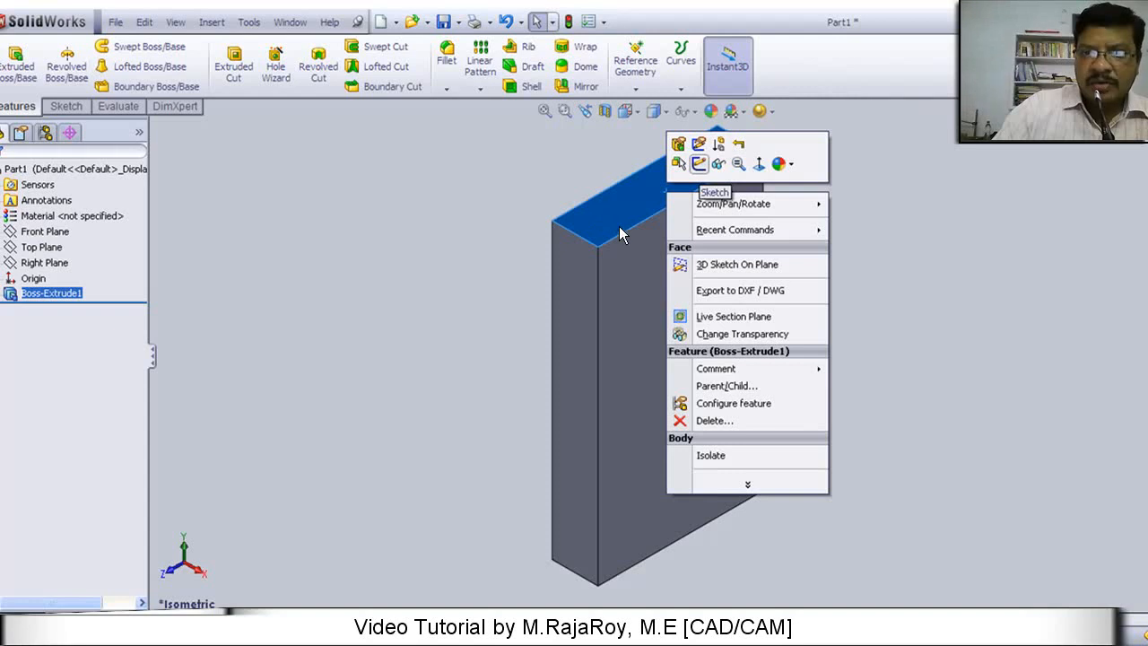
pyautogui.moveTo(614, 226)
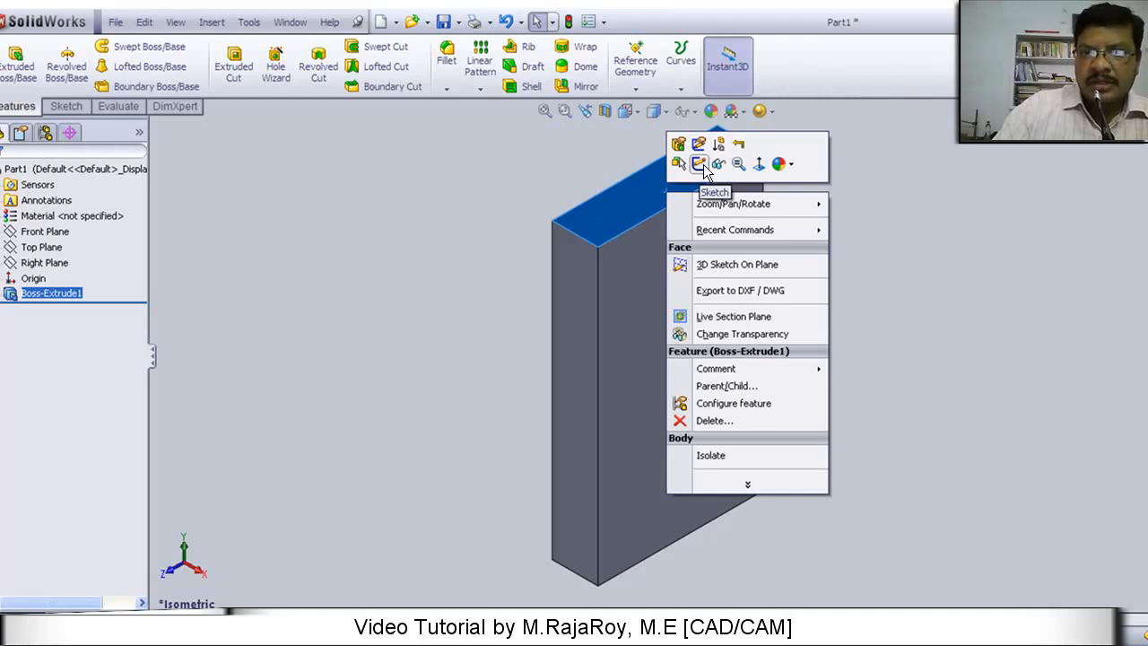
pyautogui.moveTo(499, 255)
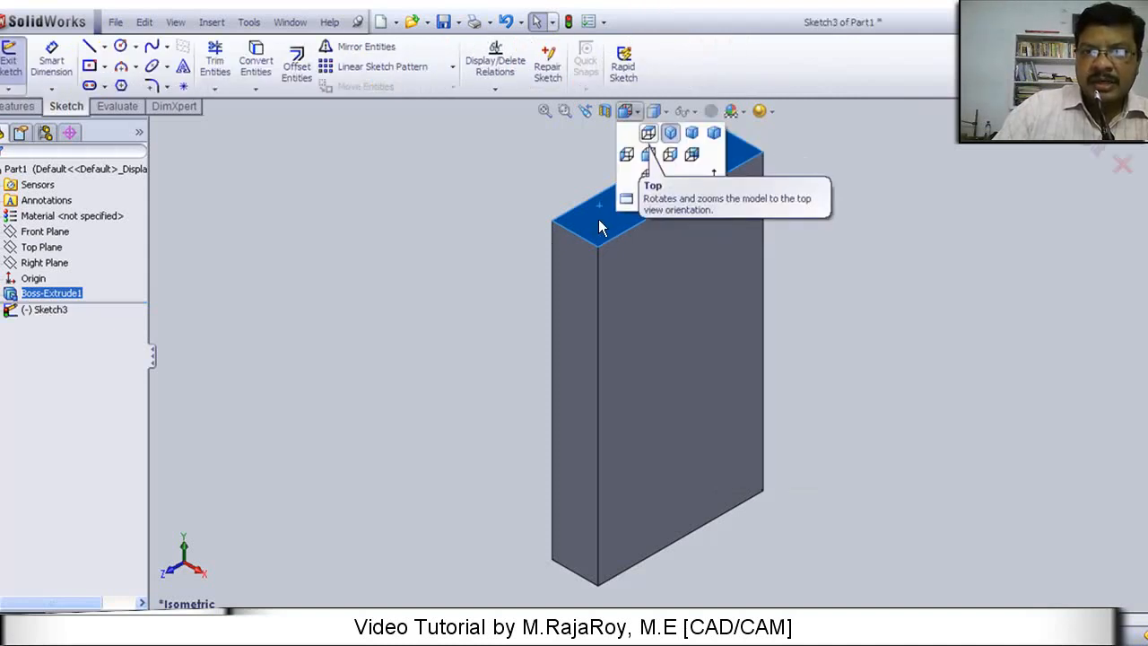
pyautogui.moveTo(644, 150)
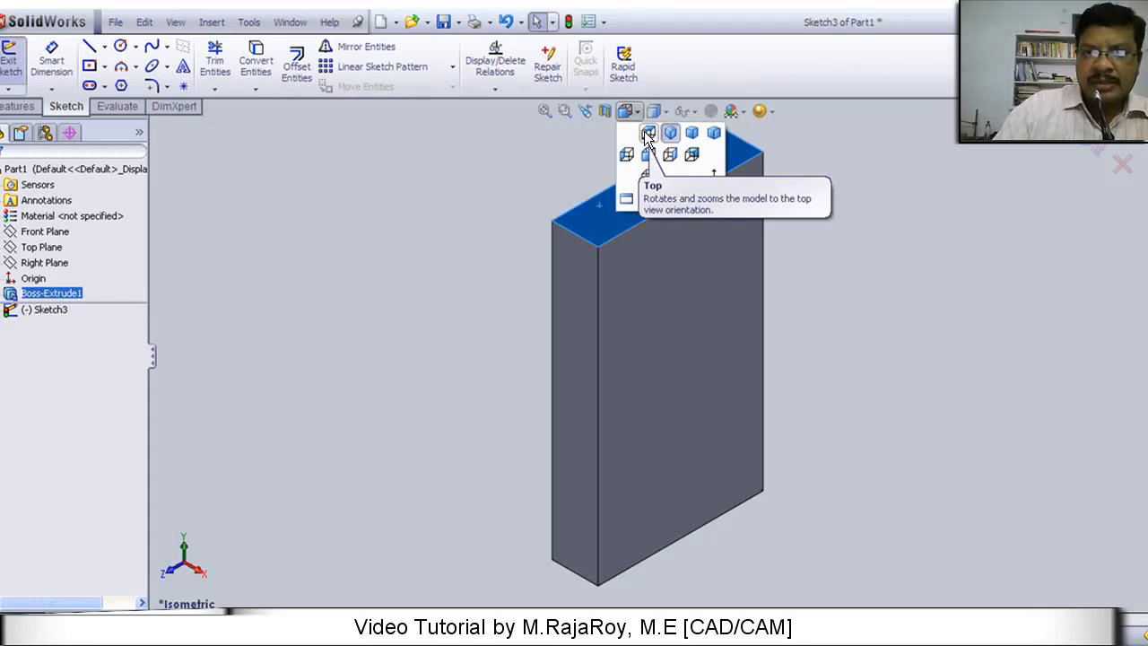
# Step: Switch to Top view to look straight down on the top-face sketch
pyautogui.click(650, 132)
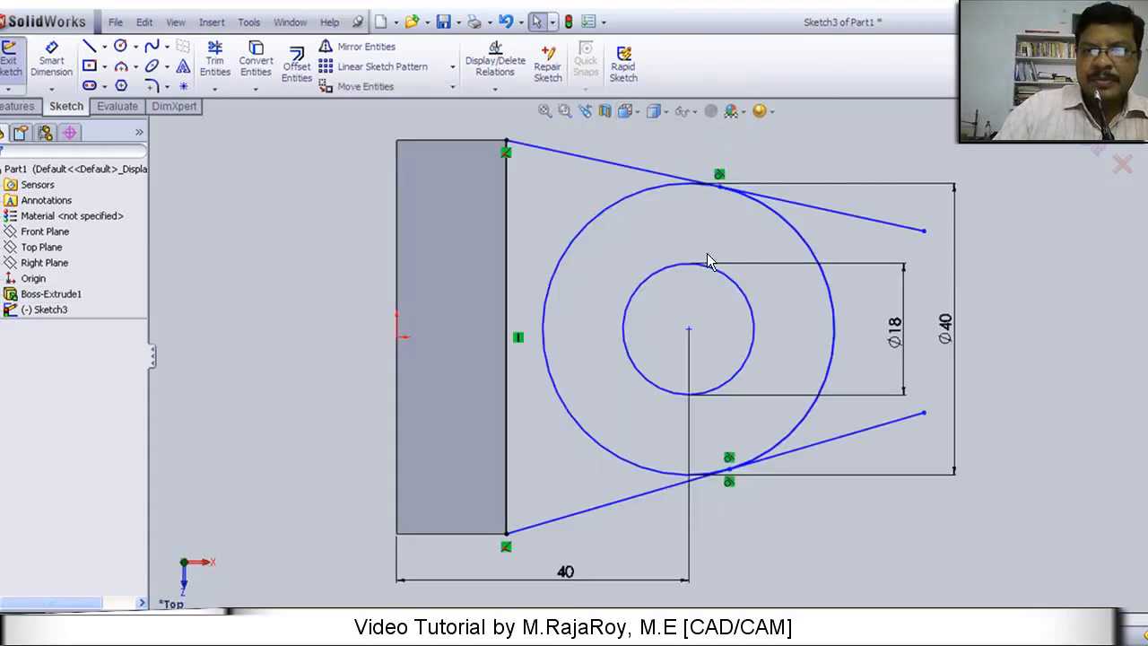
pyautogui.moveTo(574, 199)
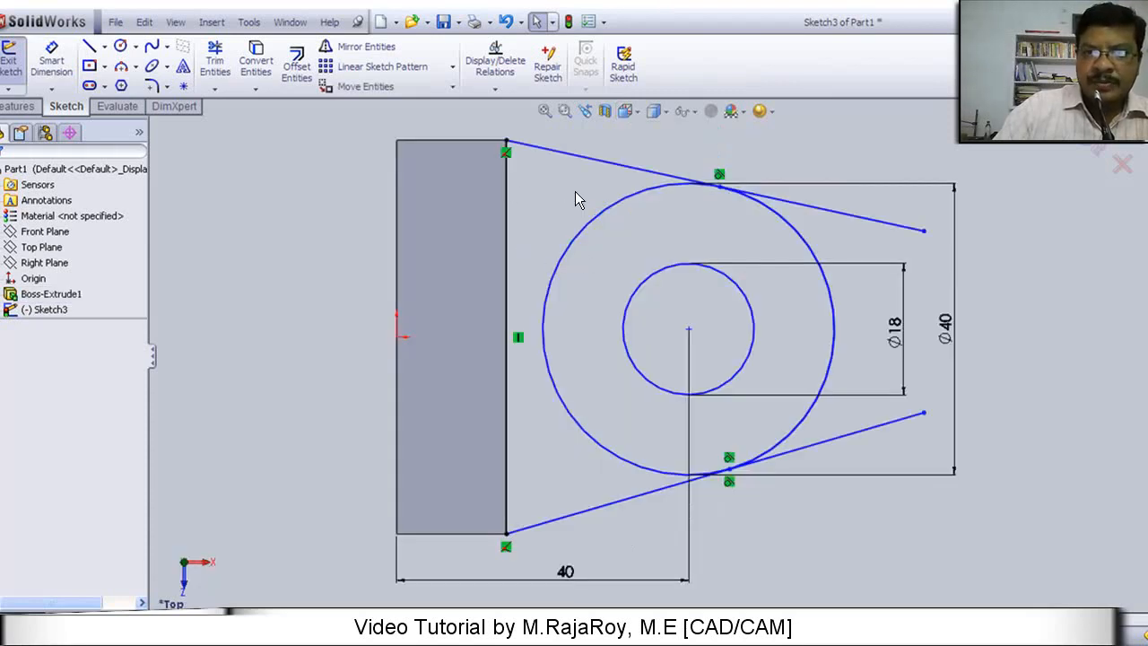
pyautogui.moveTo(547, 178)
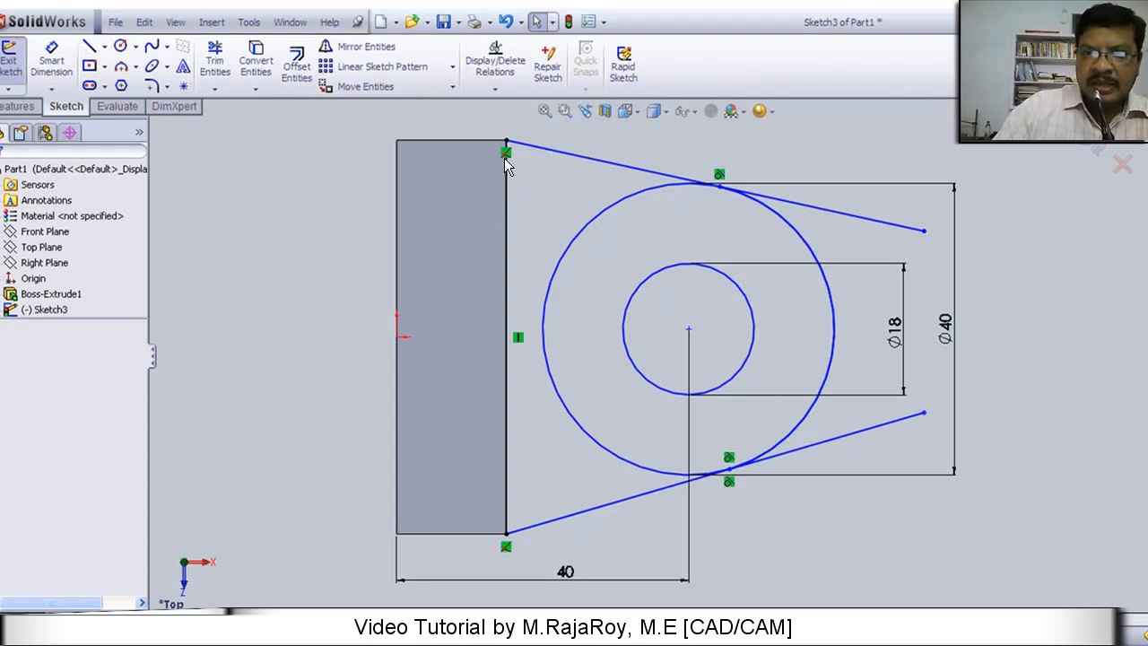
pyautogui.moveTo(618, 322)
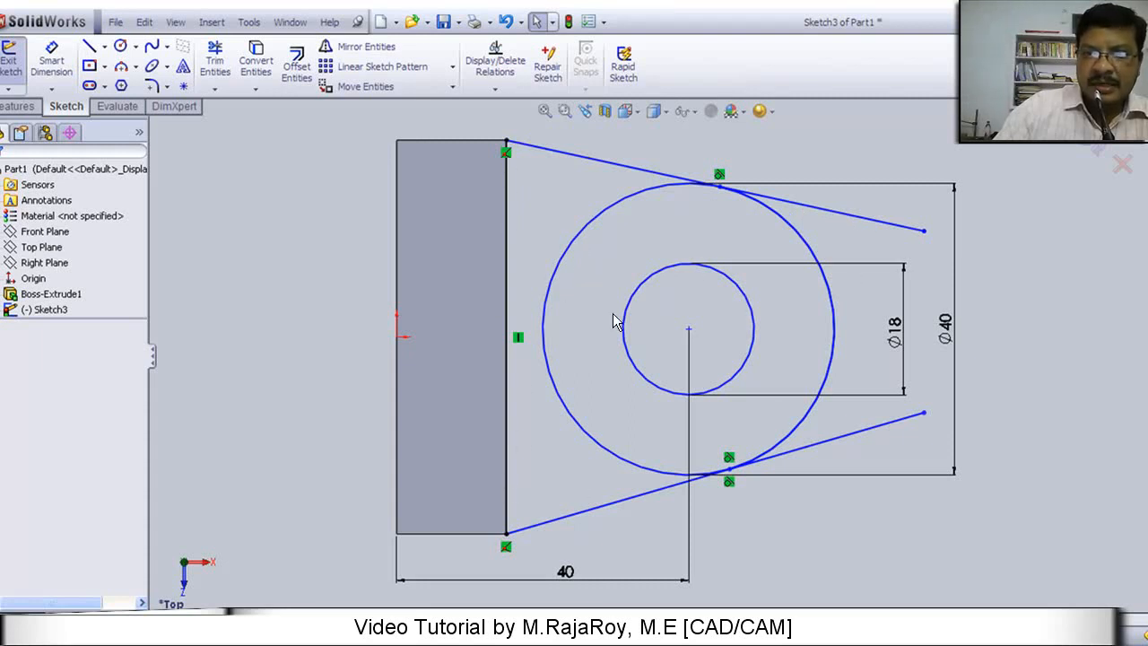
pyautogui.moveTo(510, 107)
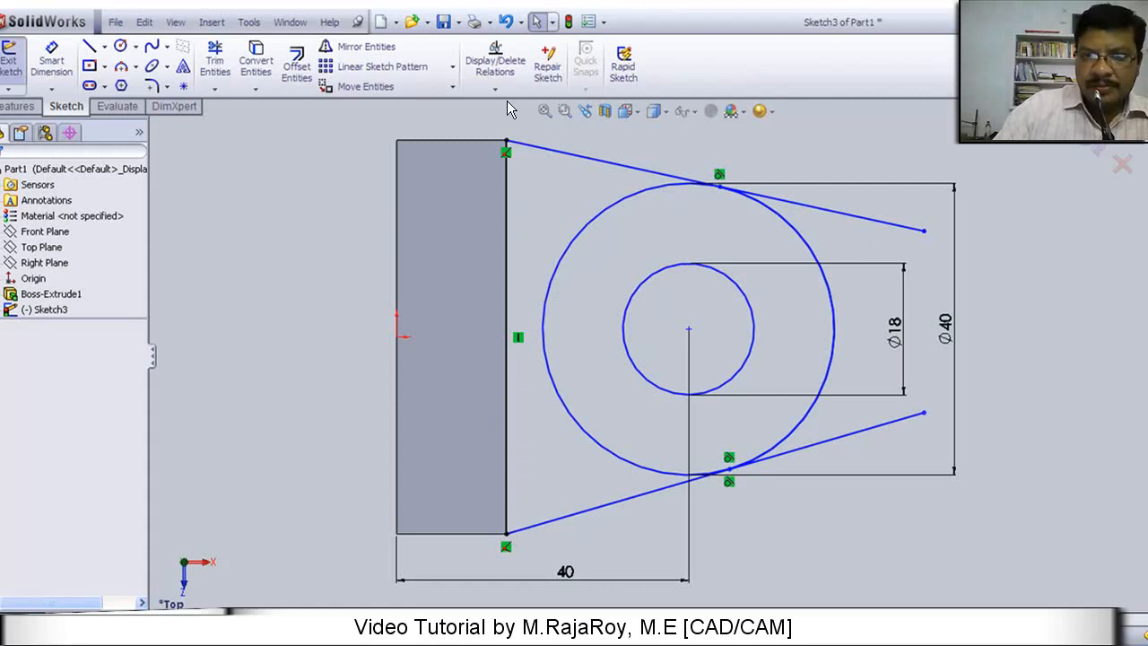
pyautogui.moveTo(639, 361)
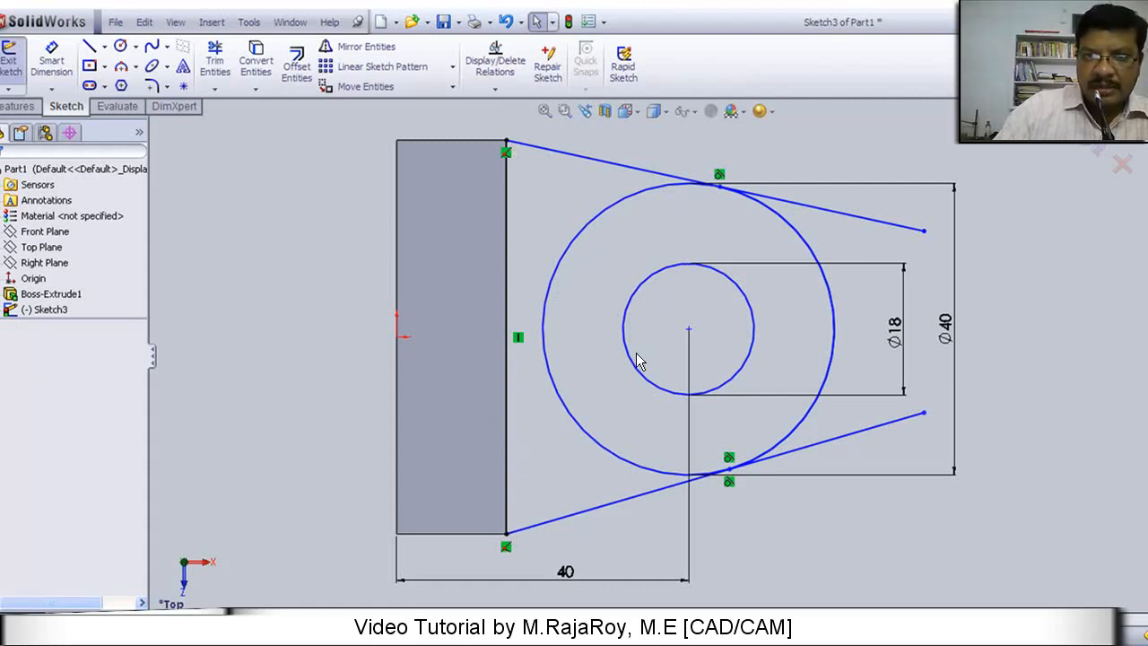
pyautogui.moveTo(439, 336)
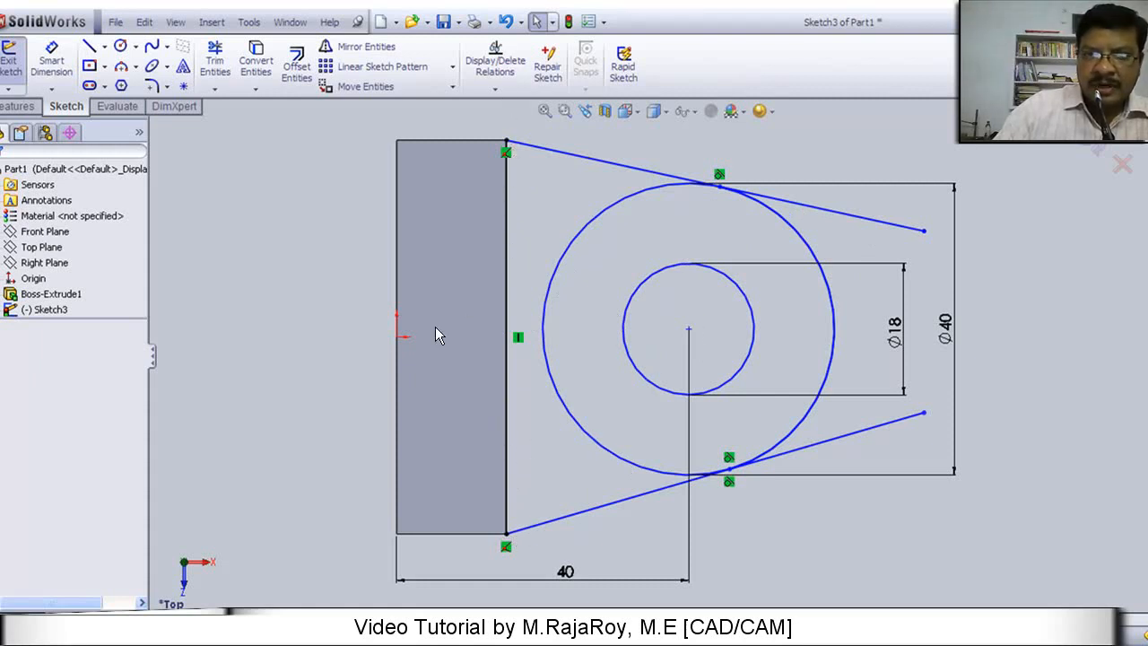
pyautogui.moveTo(563, 285)
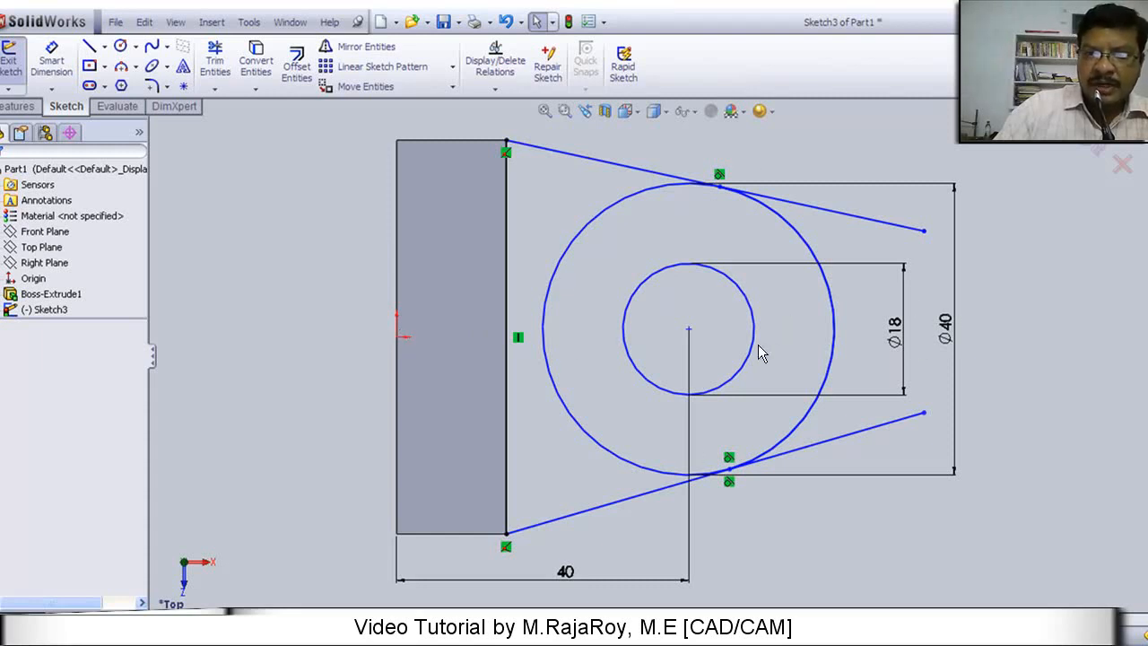
pyautogui.moveTo(511, 531)
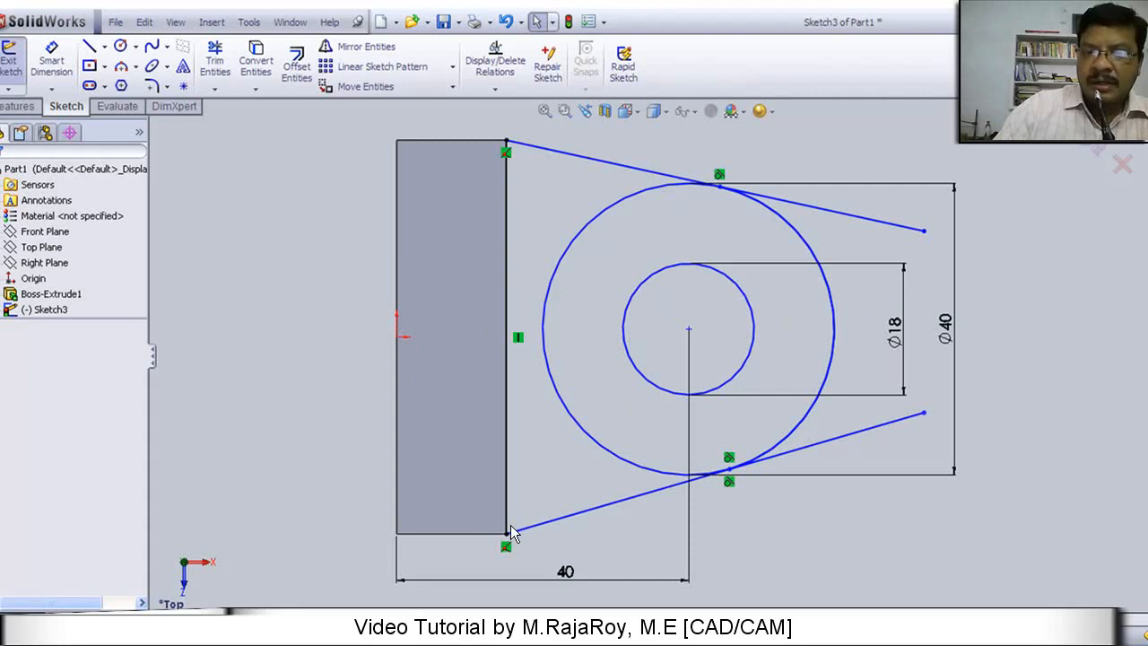
pyautogui.moveTo(524, 535)
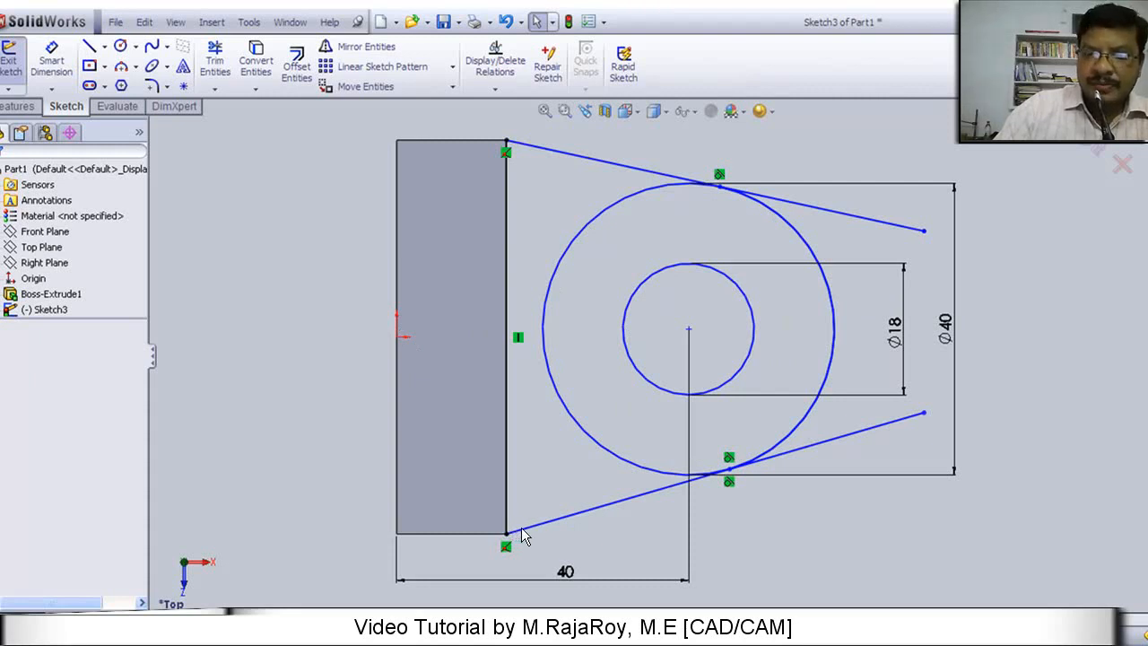
pyautogui.moveTo(815, 414)
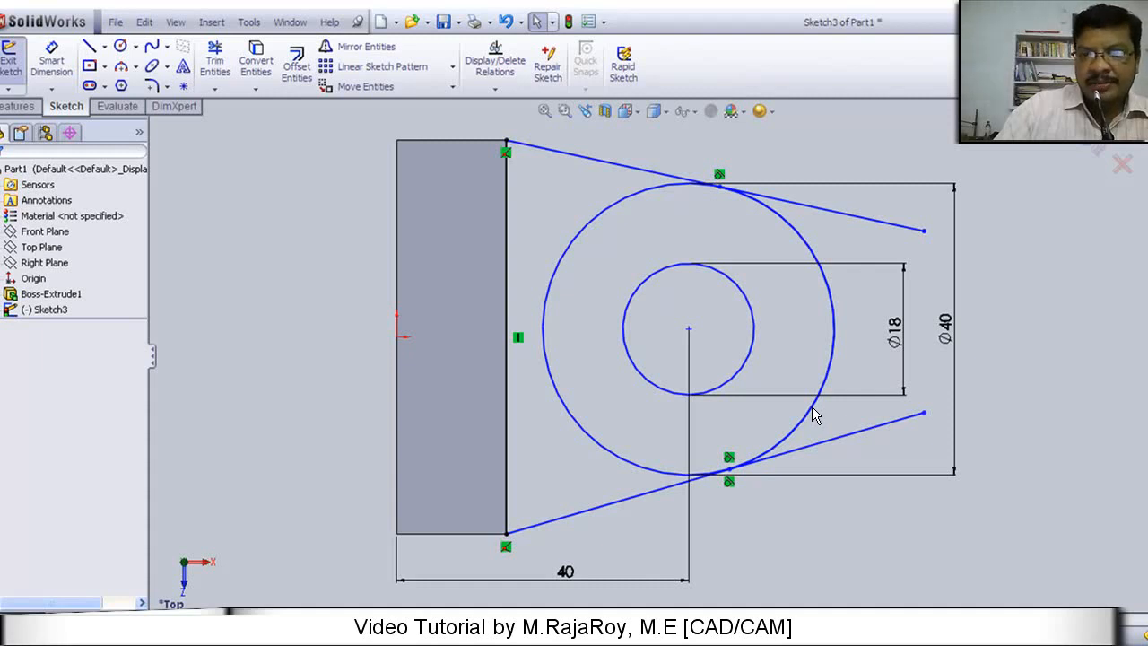
pyautogui.moveTo(639, 179)
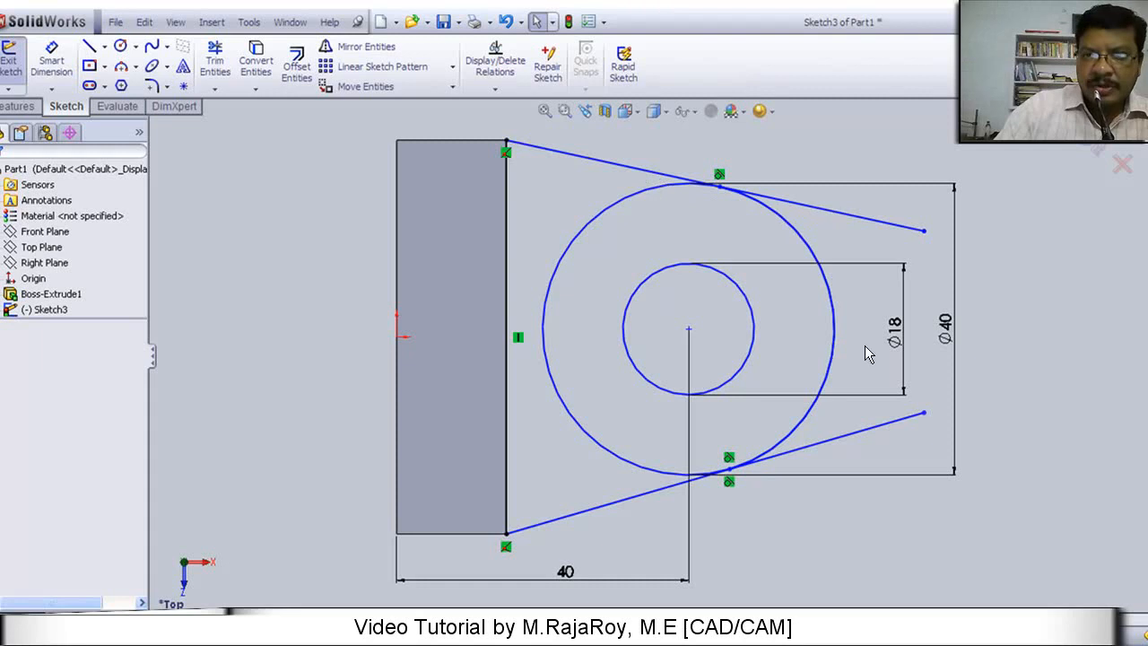
pyautogui.moveTo(618, 258)
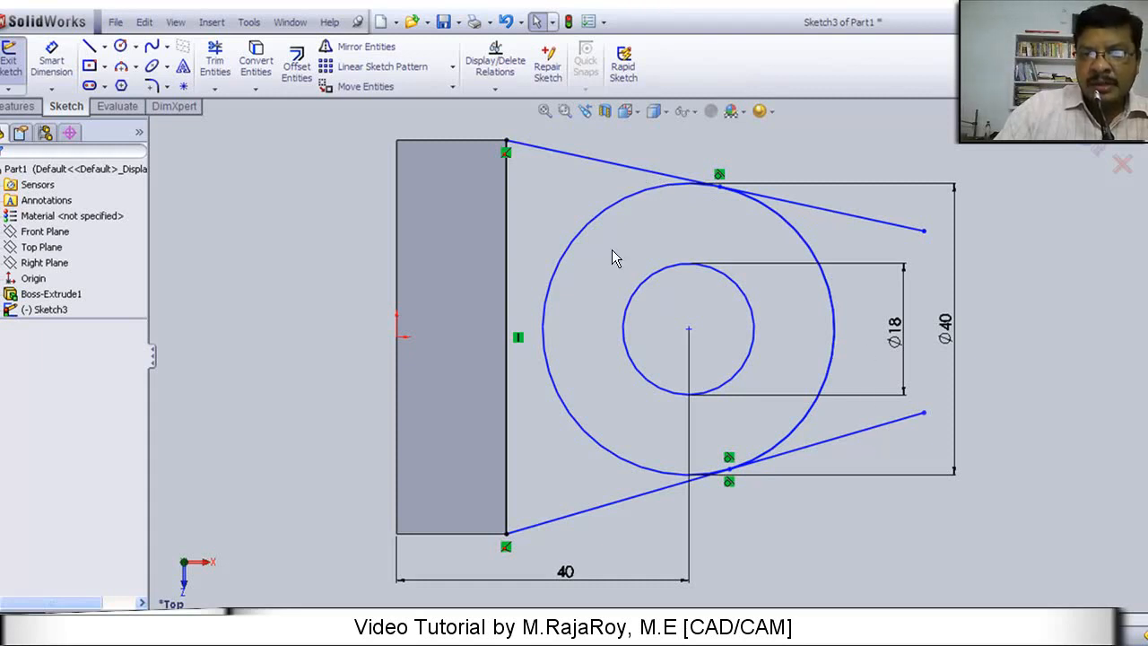
pyautogui.moveTo(603, 230)
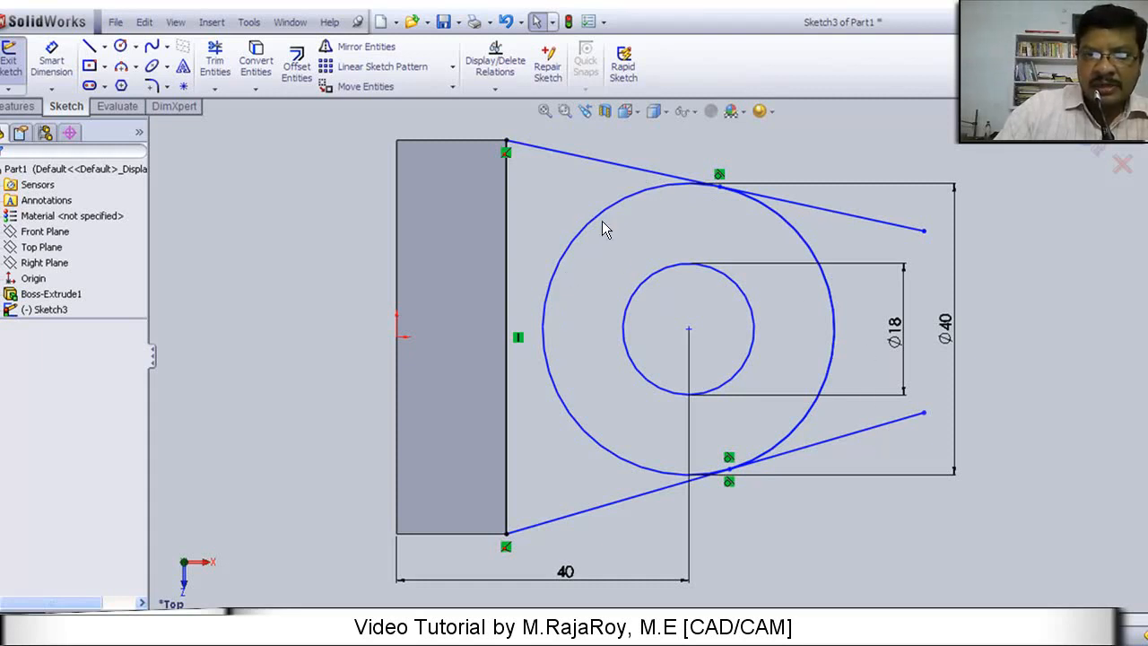
pyautogui.moveTo(301, 135)
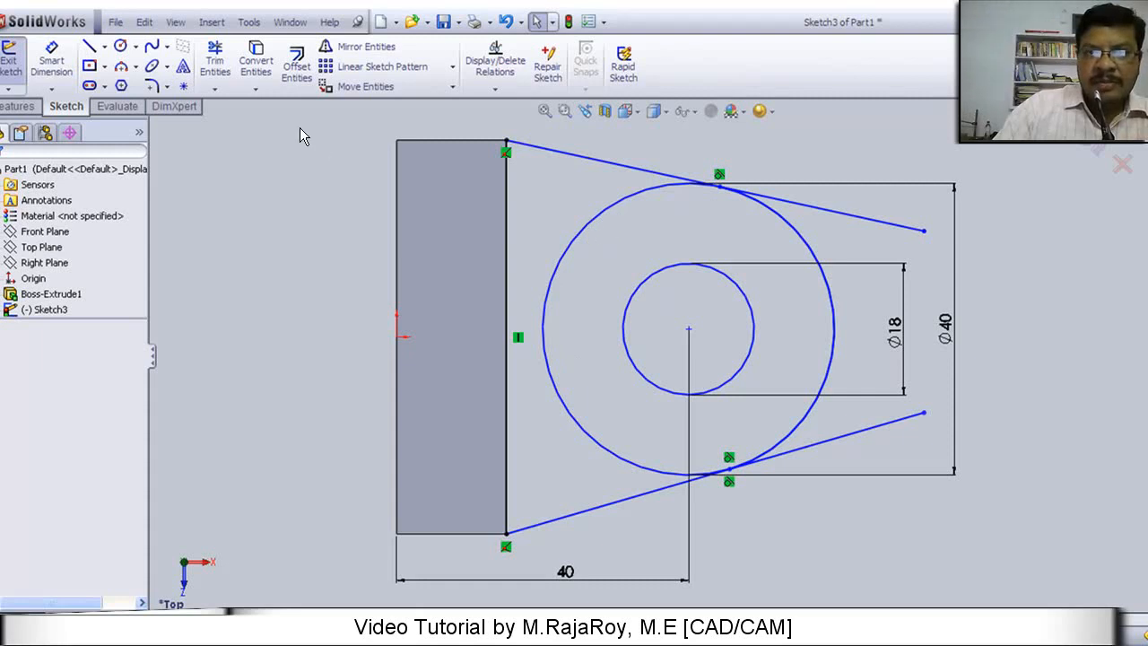
pyautogui.moveTo(215, 61)
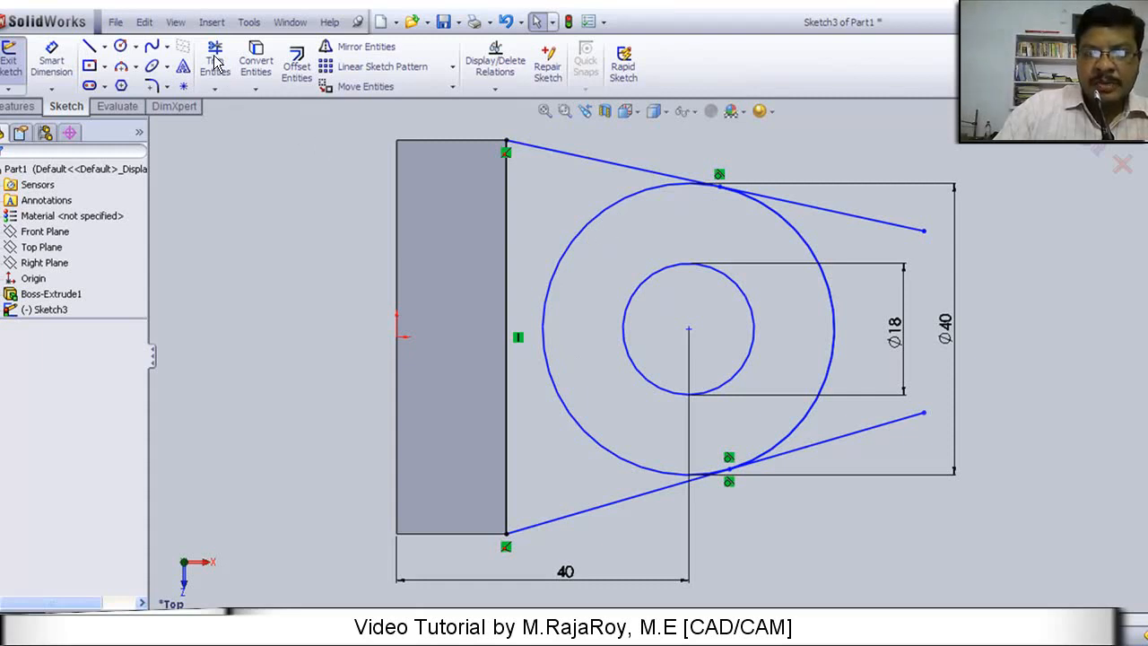
pyautogui.moveTo(578, 265)
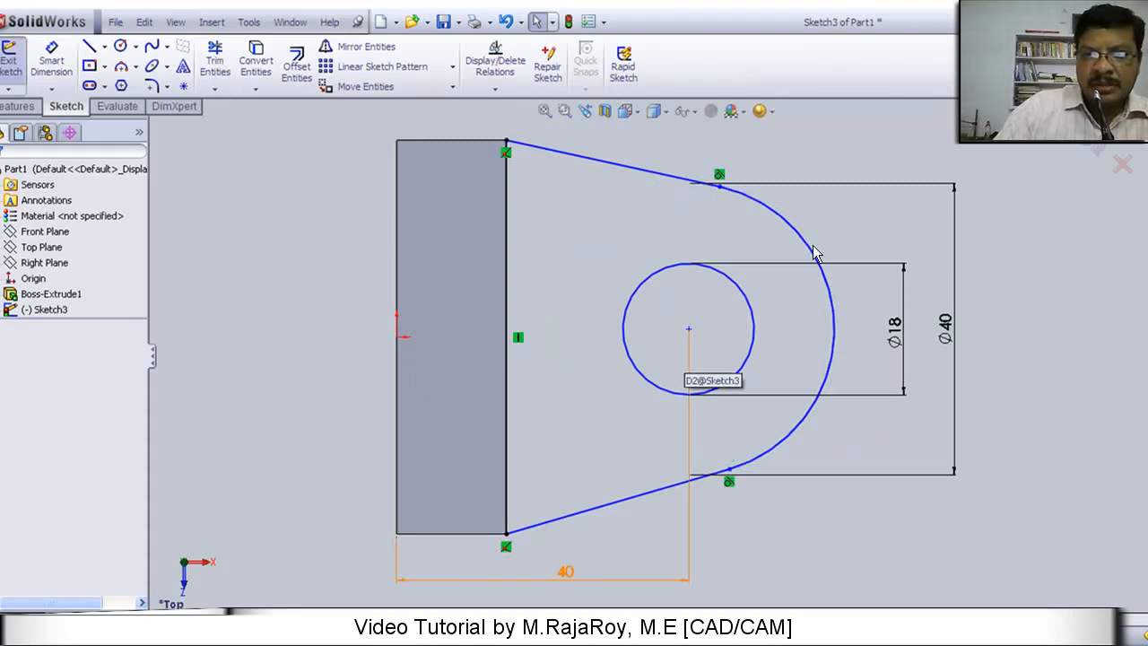
pyautogui.moveTo(733, 260)
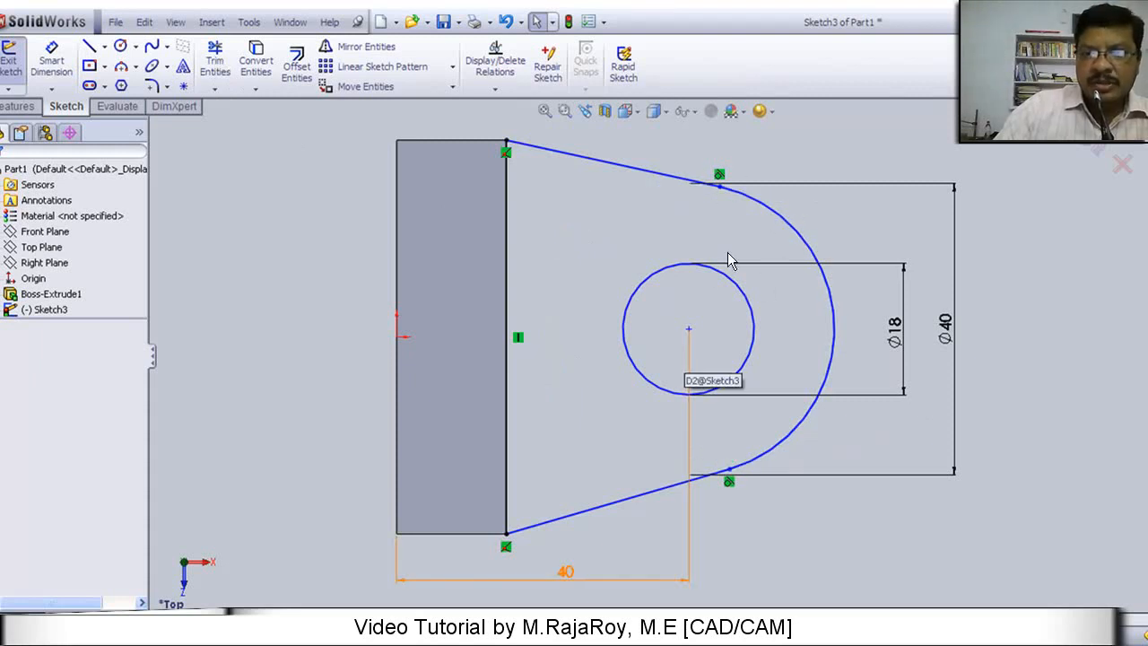
pyautogui.moveTo(727, 284)
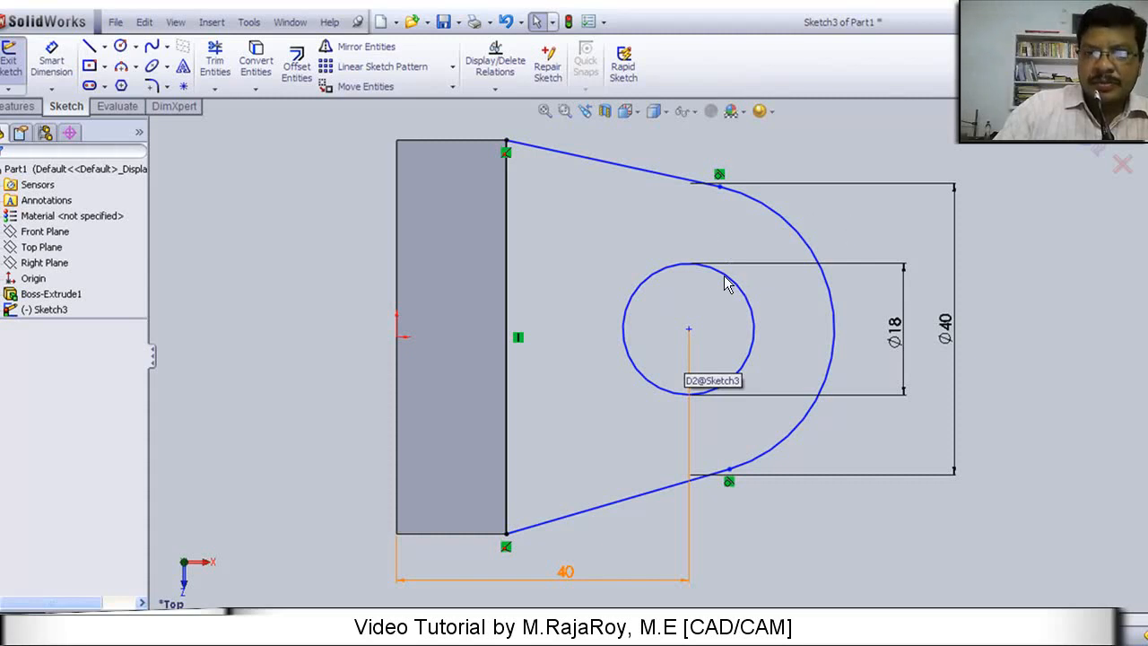
pyautogui.moveTo(825, 280)
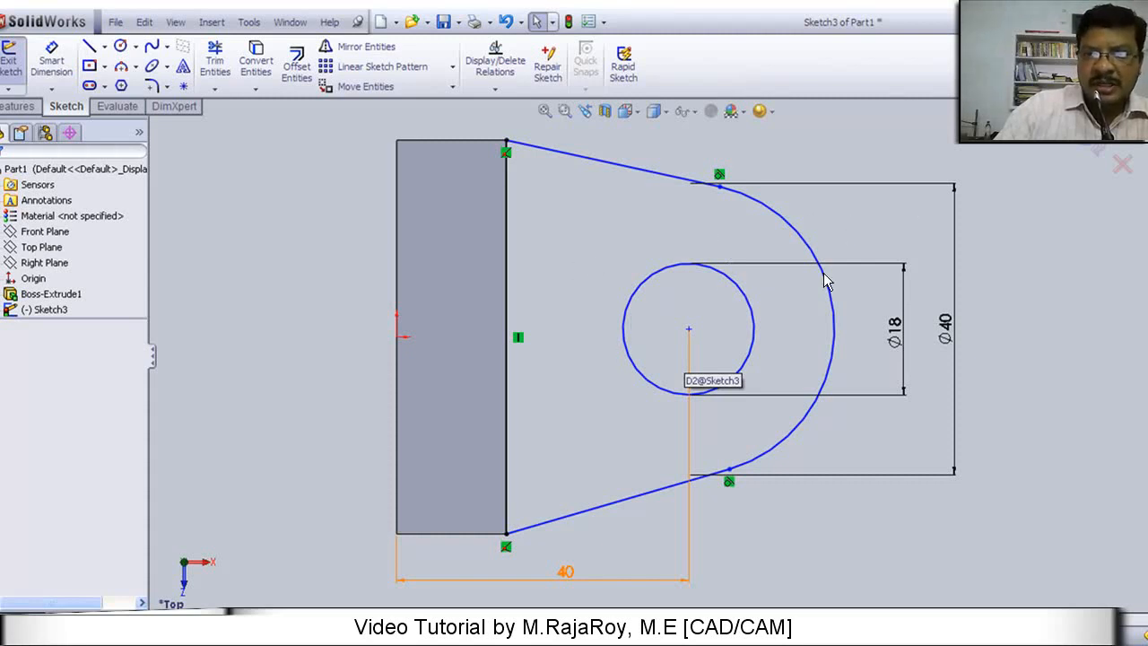
pyautogui.moveTo(1102, 149)
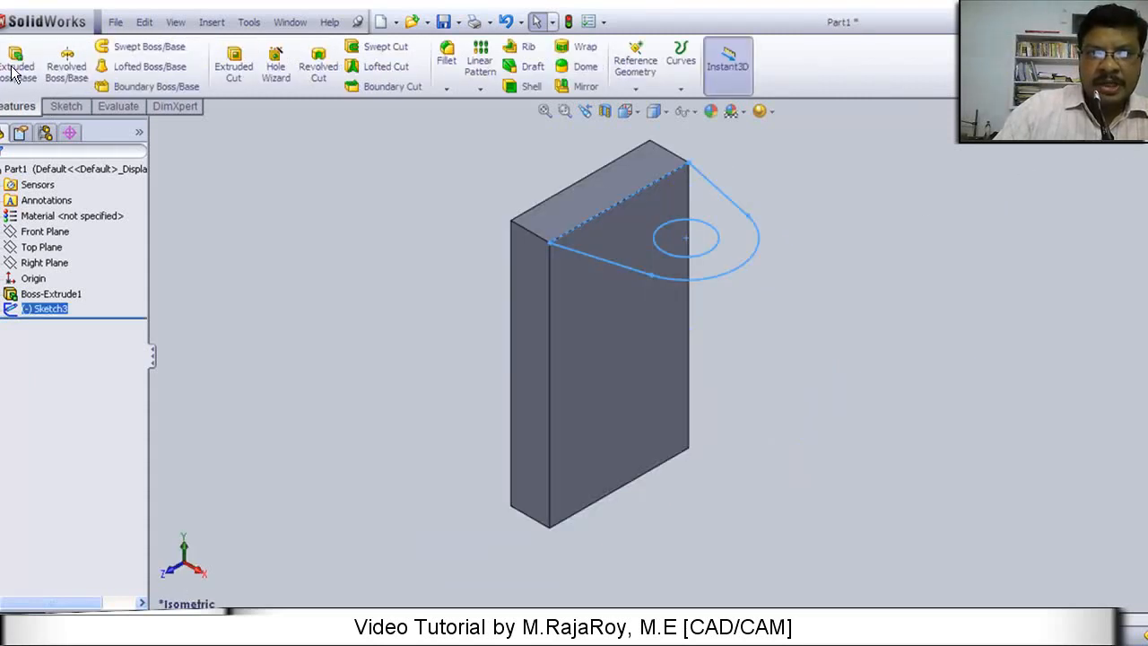
# Step: Extrude the U-shaped lug sketch into a solid boss on top of the block
pyautogui.click(18, 63)
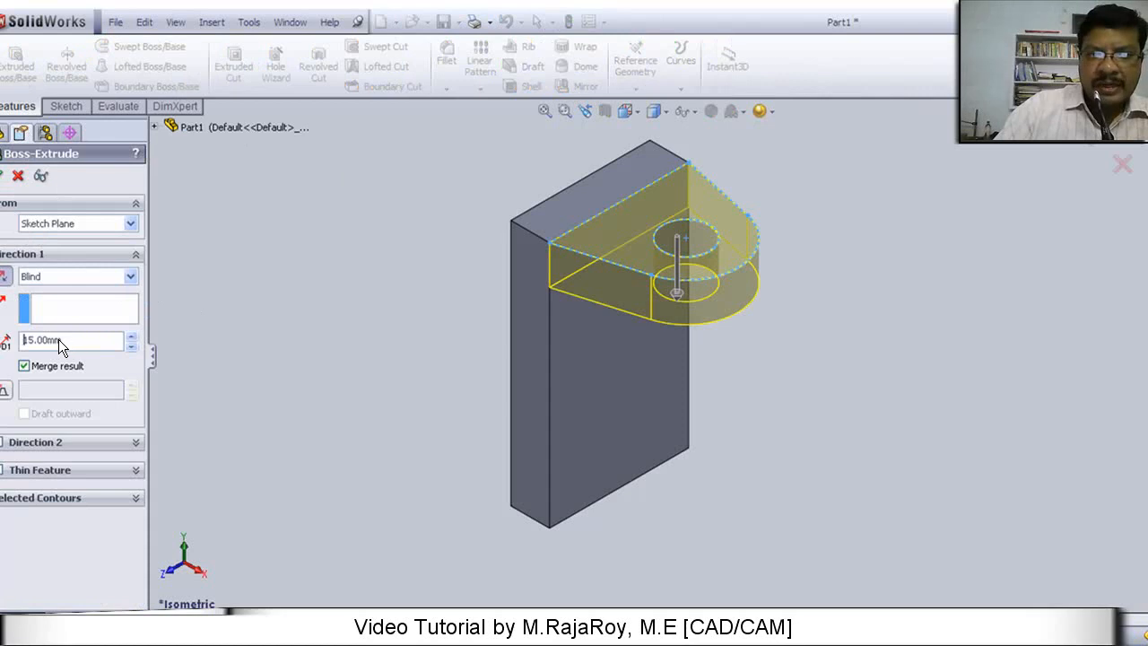
pyautogui.moveTo(427, 330)
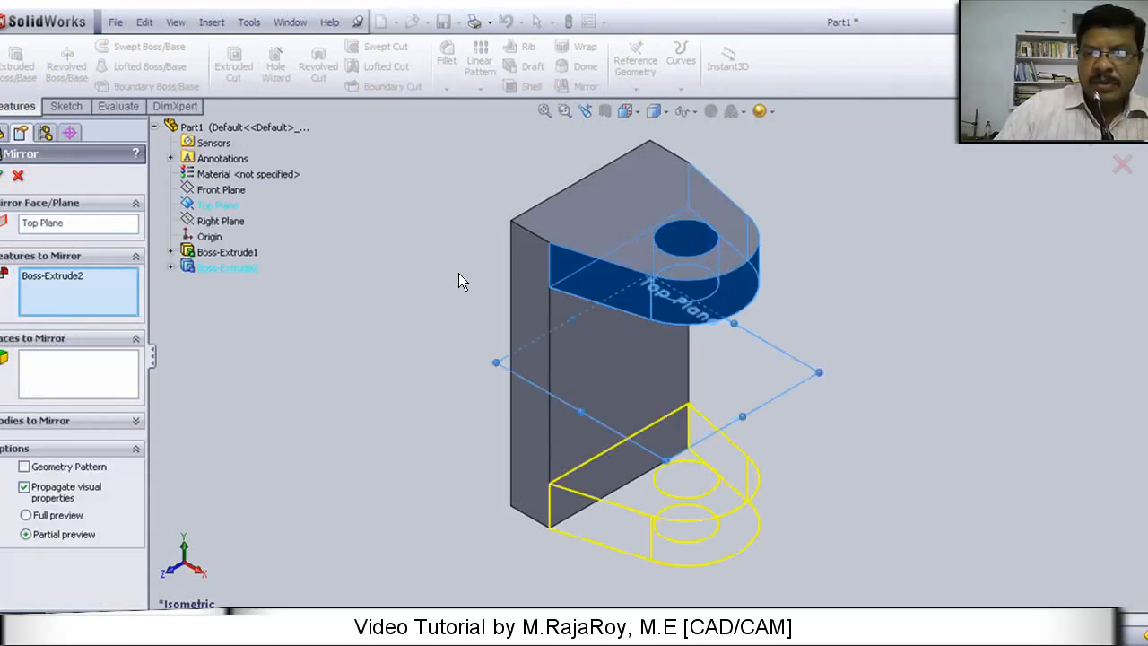
pyautogui.moveTo(452, 63)
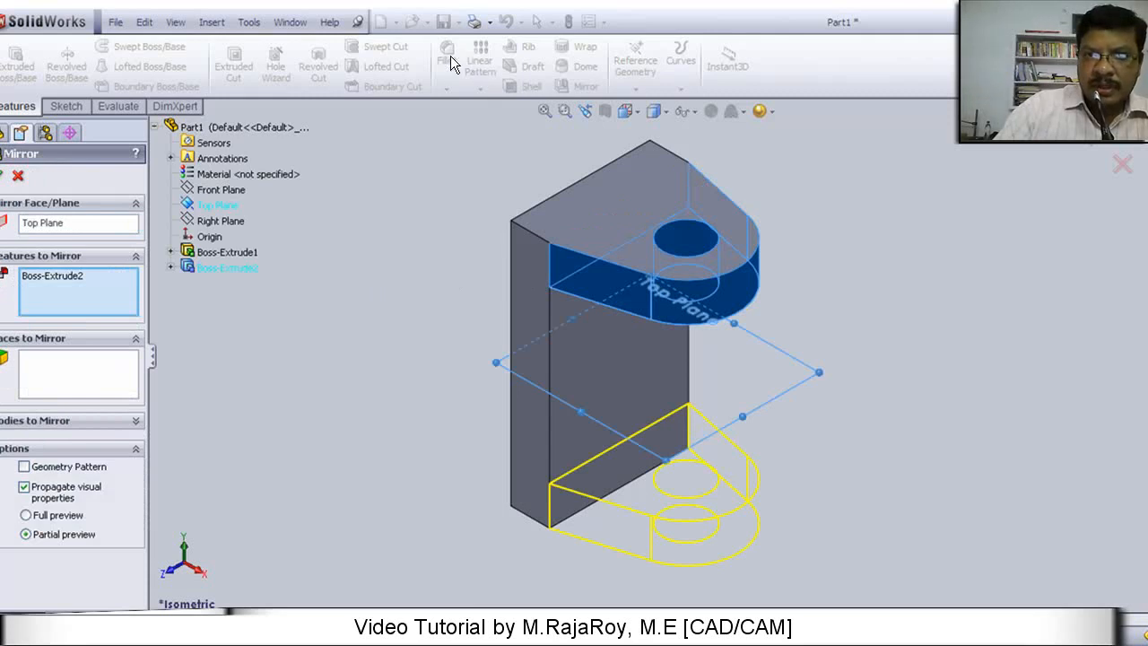
pyautogui.moveTo(483, 104)
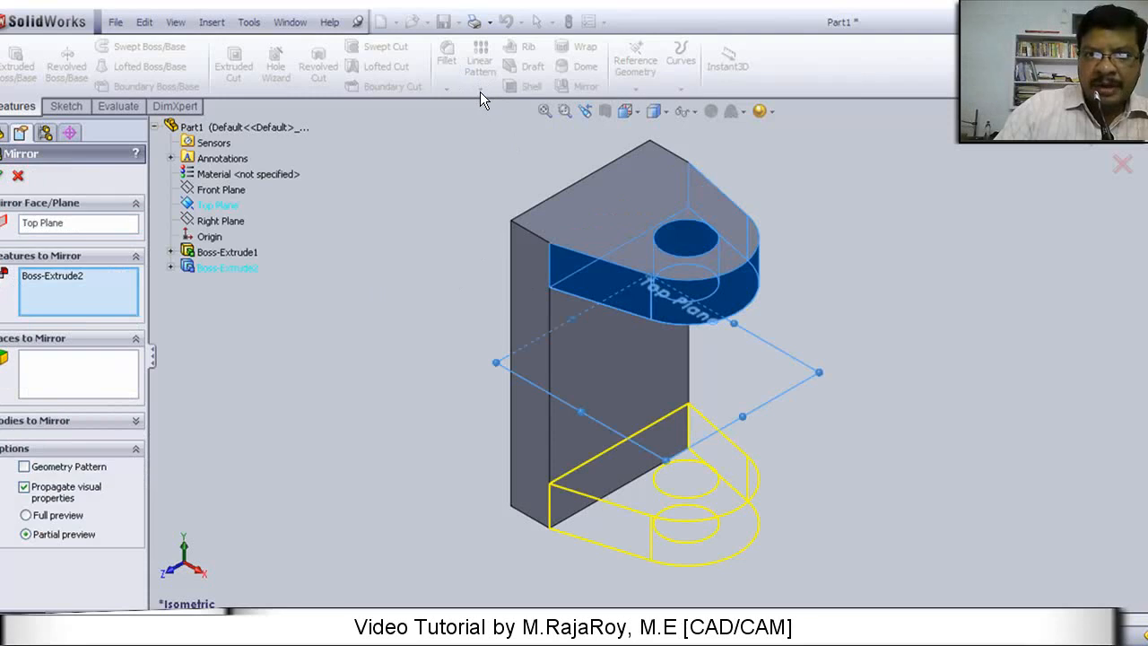
pyautogui.moveTo(477, 201)
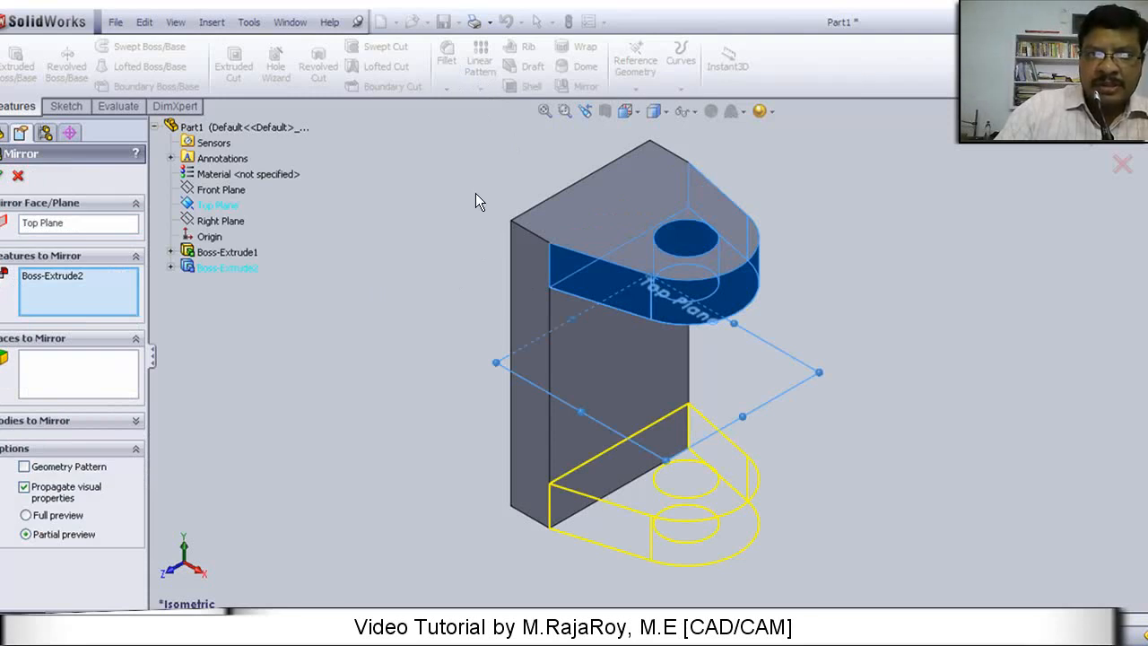
pyautogui.moveTo(284, 362)
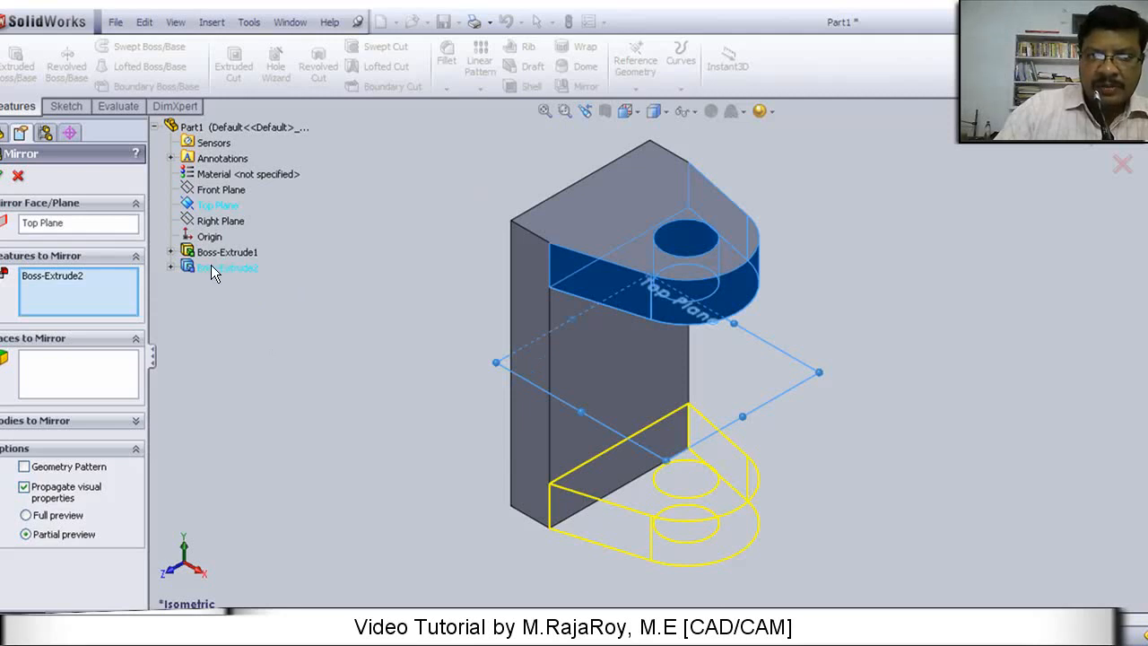
pyautogui.moveTo(219, 272)
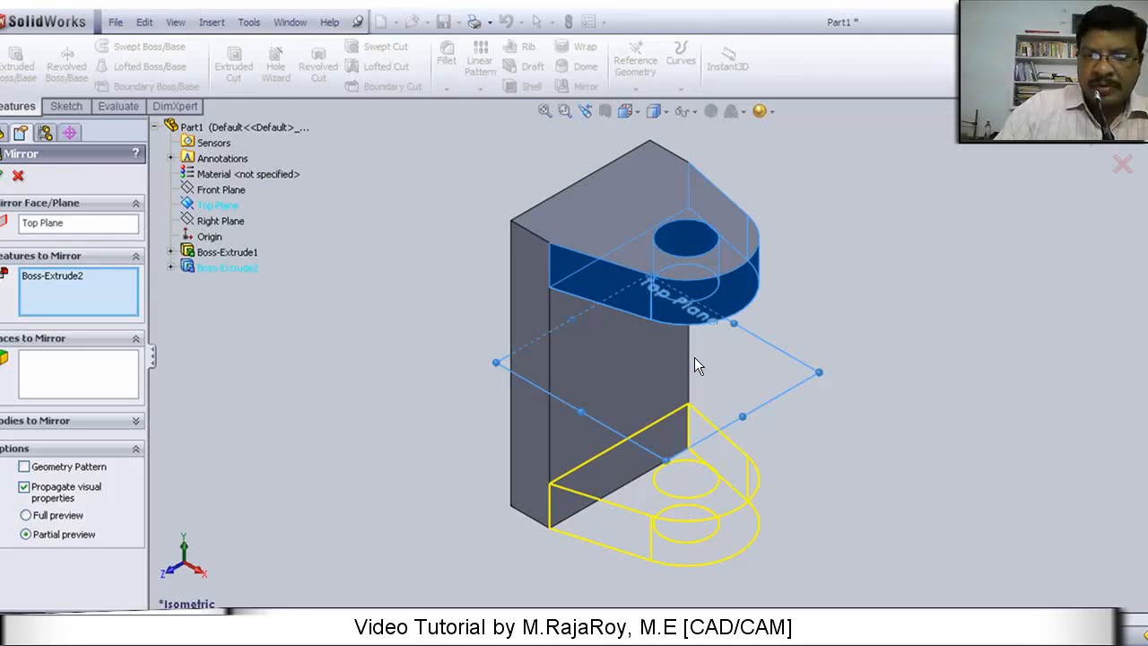
pyautogui.moveTo(662, 287)
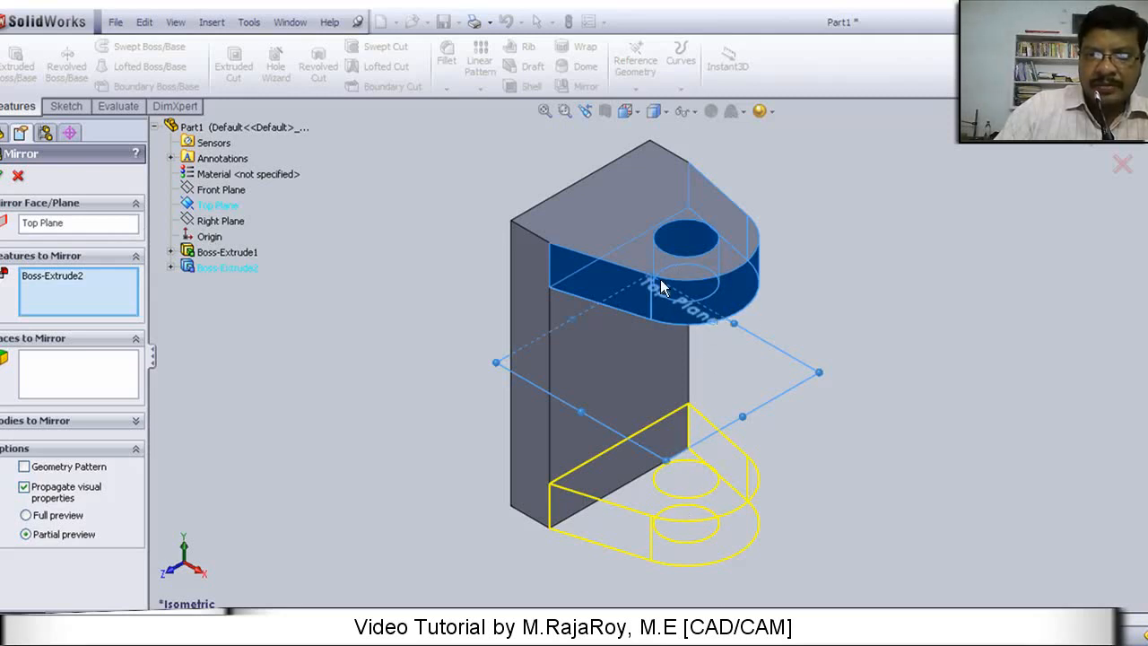
pyautogui.moveTo(402, 399)
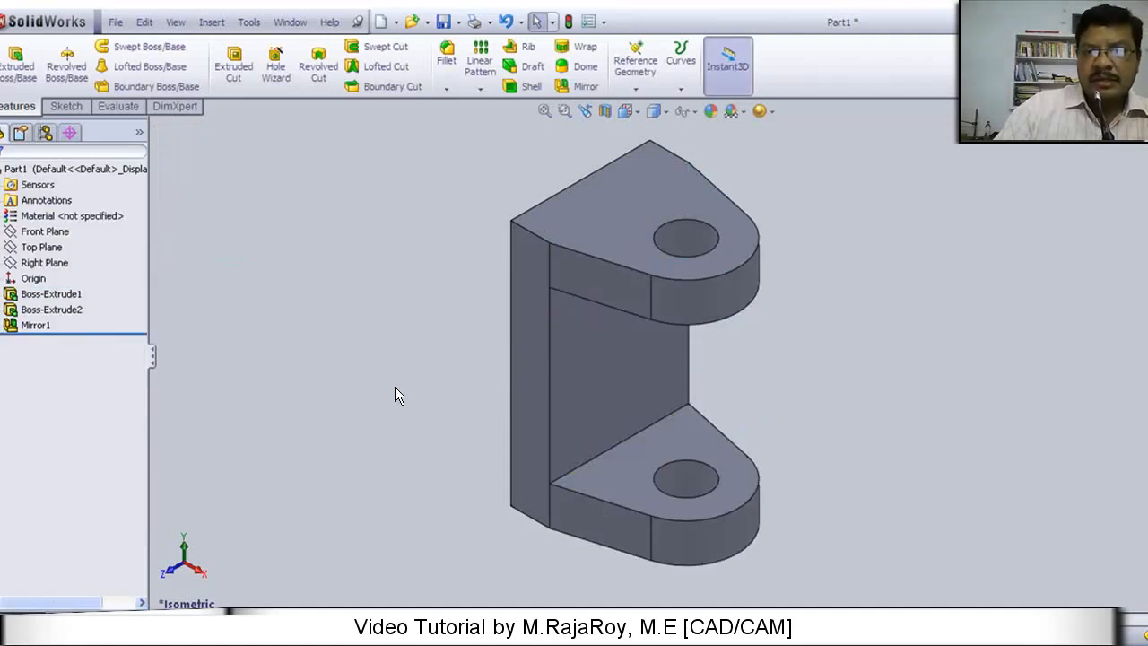
pyautogui.moveTo(405, 377)
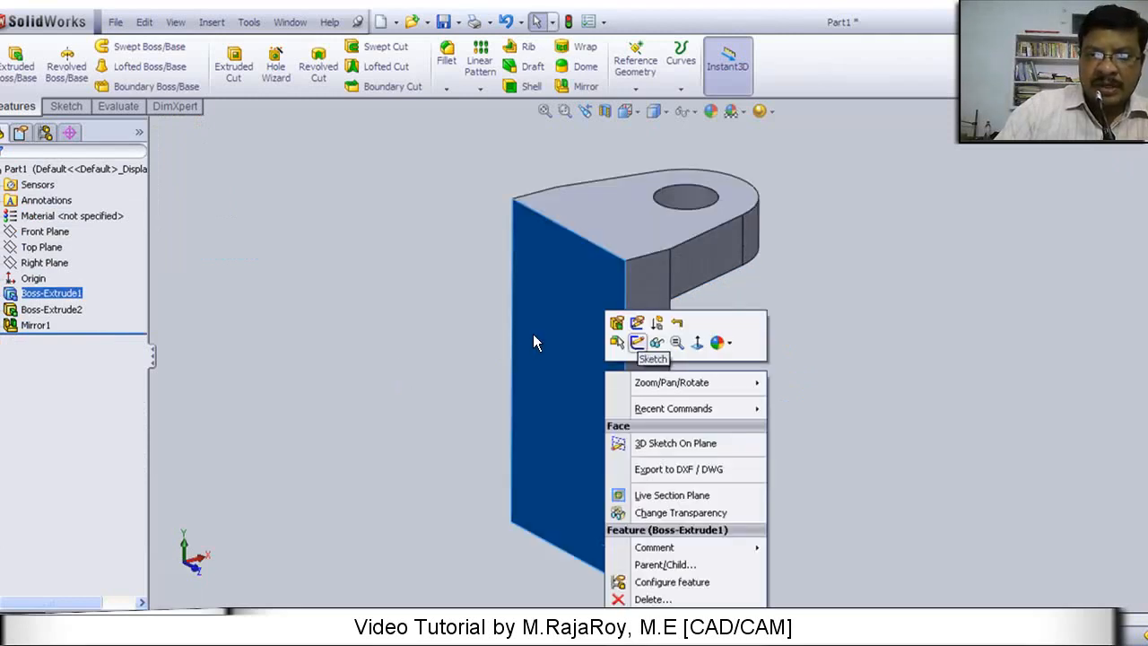
pyautogui.moveTo(554, 350)
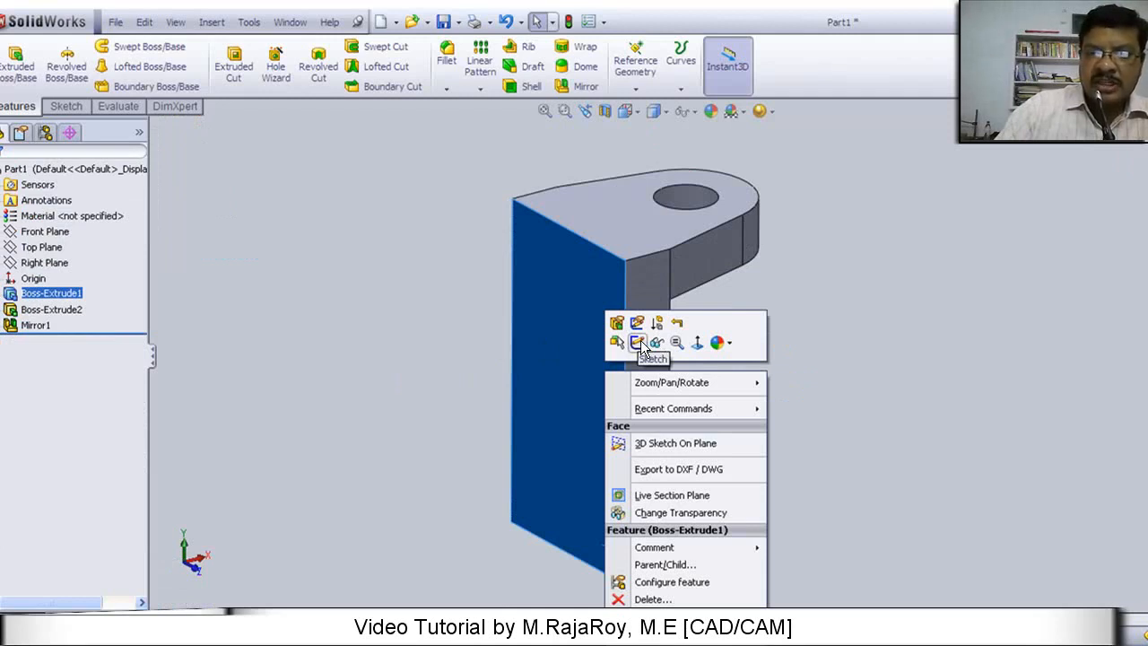
# Step: Start Sketch4 on the block's side face and view it straight on from the left
pyautogui.click(639, 345)
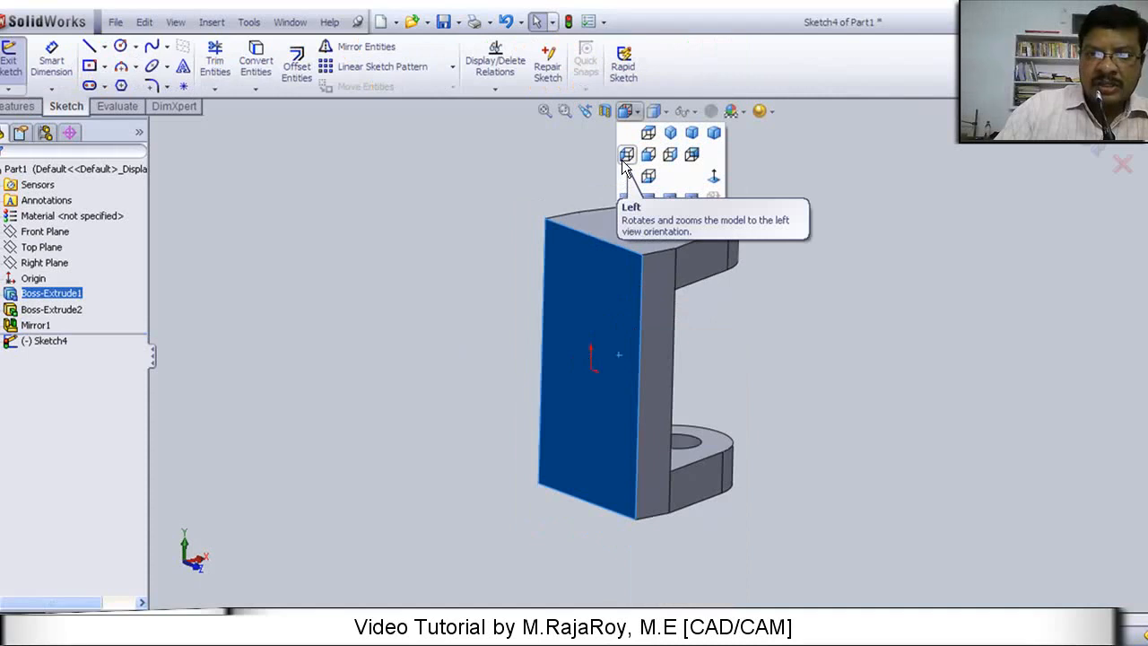
pyautogui.click(628, 154)
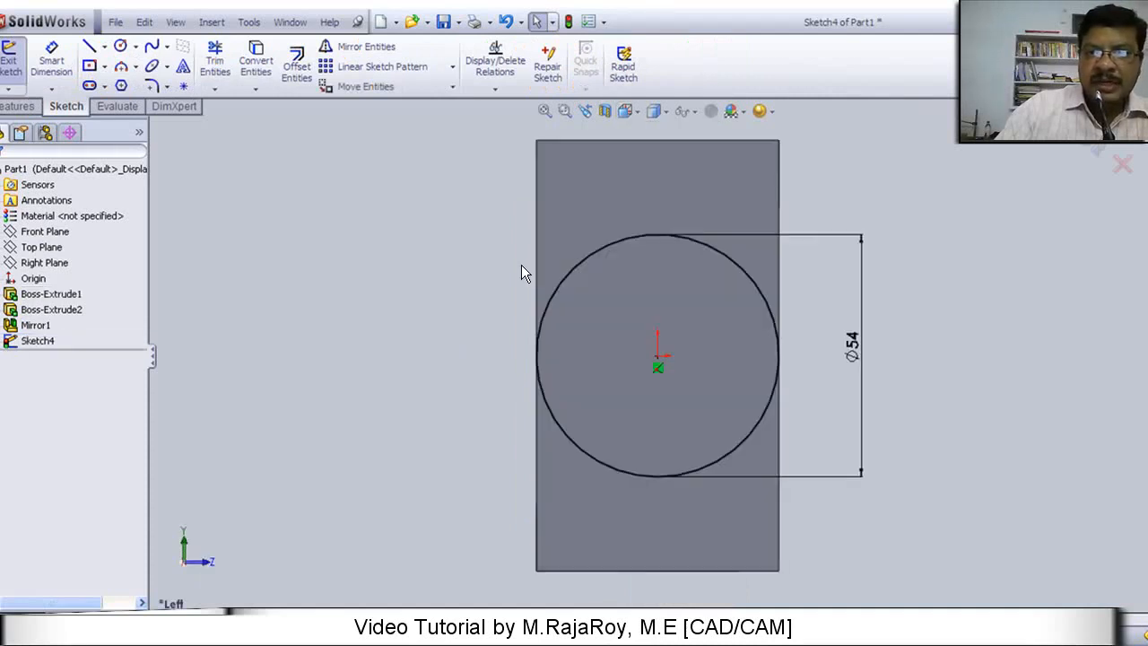
pyautogui.moveTo(743, 312)
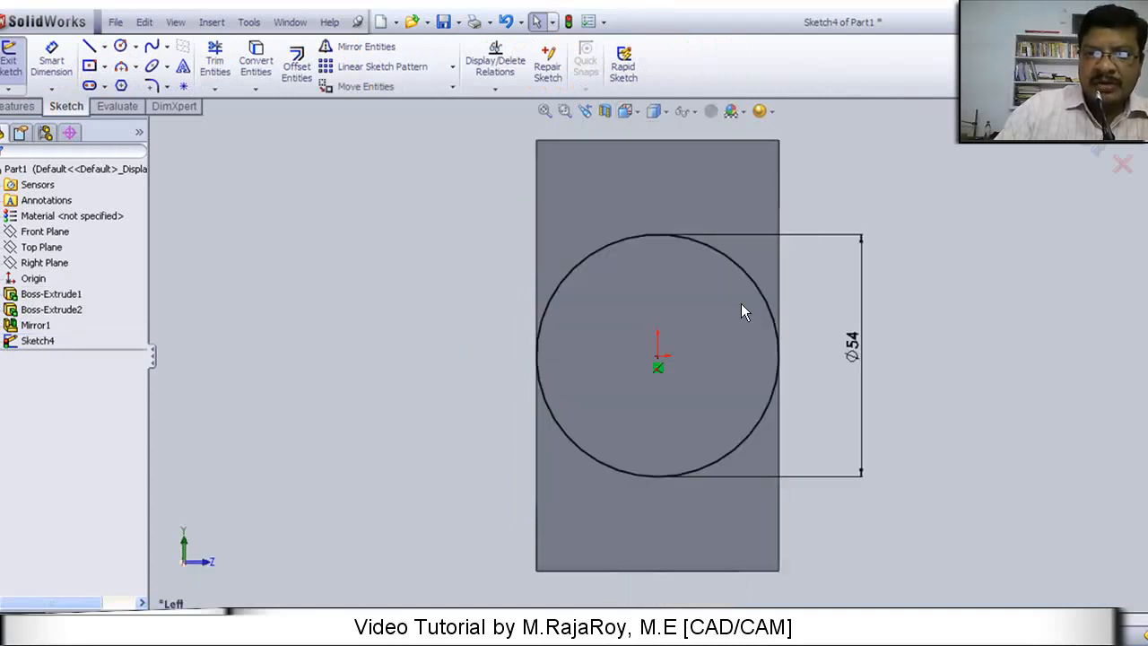
pyautogui.moveTo(1026, 223)
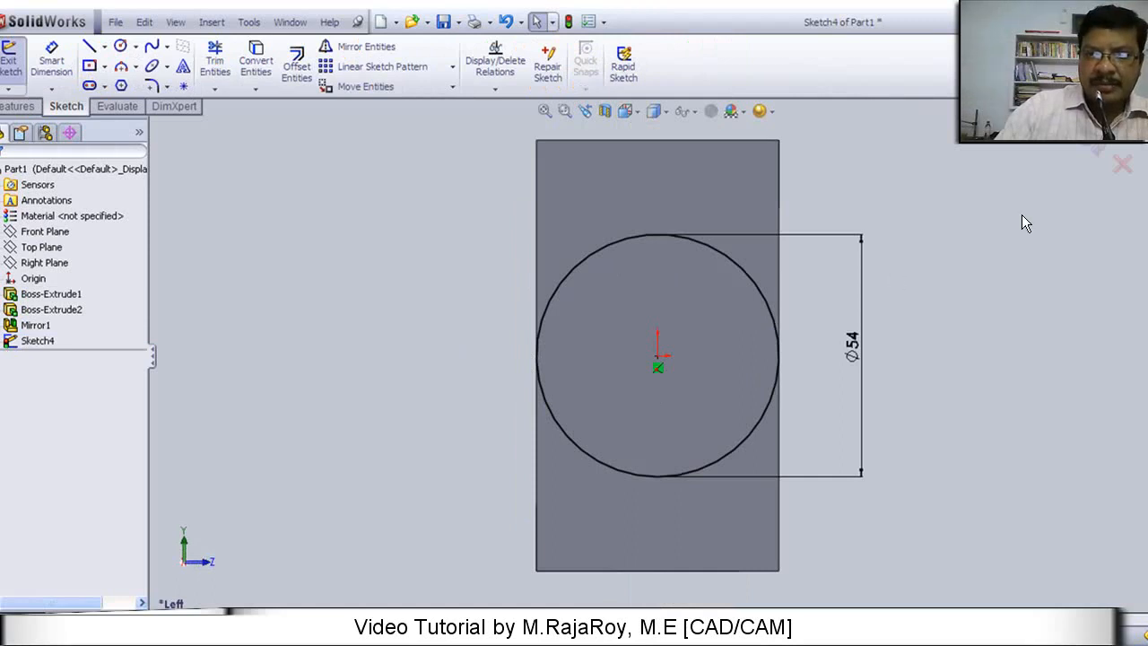
pyautogui.moveTo(1091, 149)
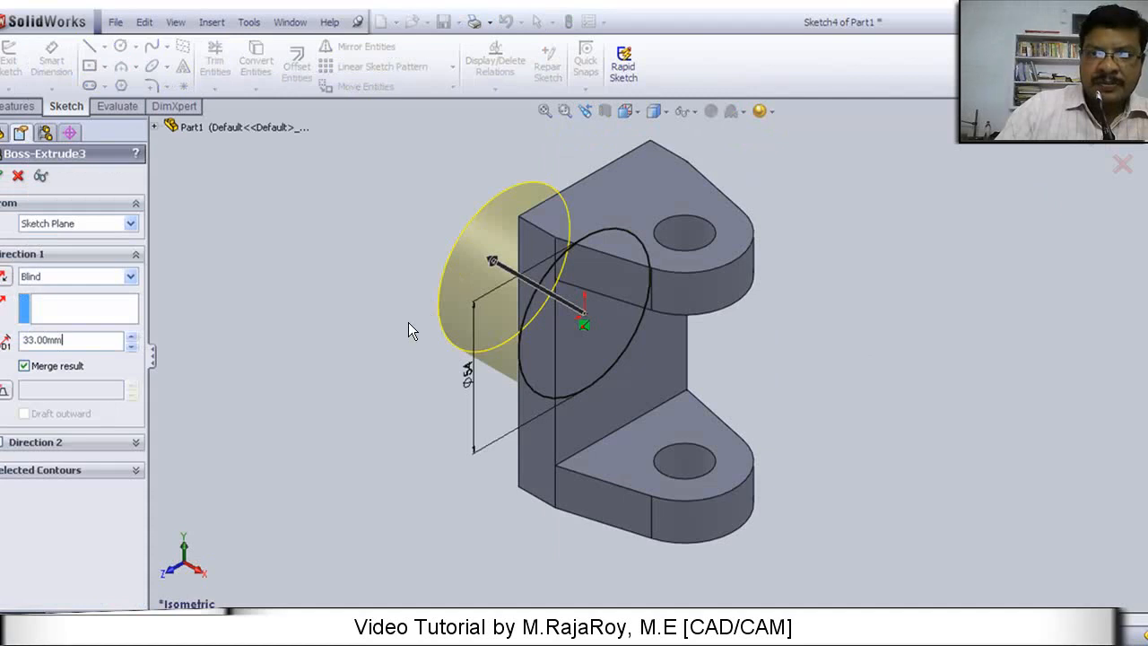
pyautogui.moveTo(7, 79)
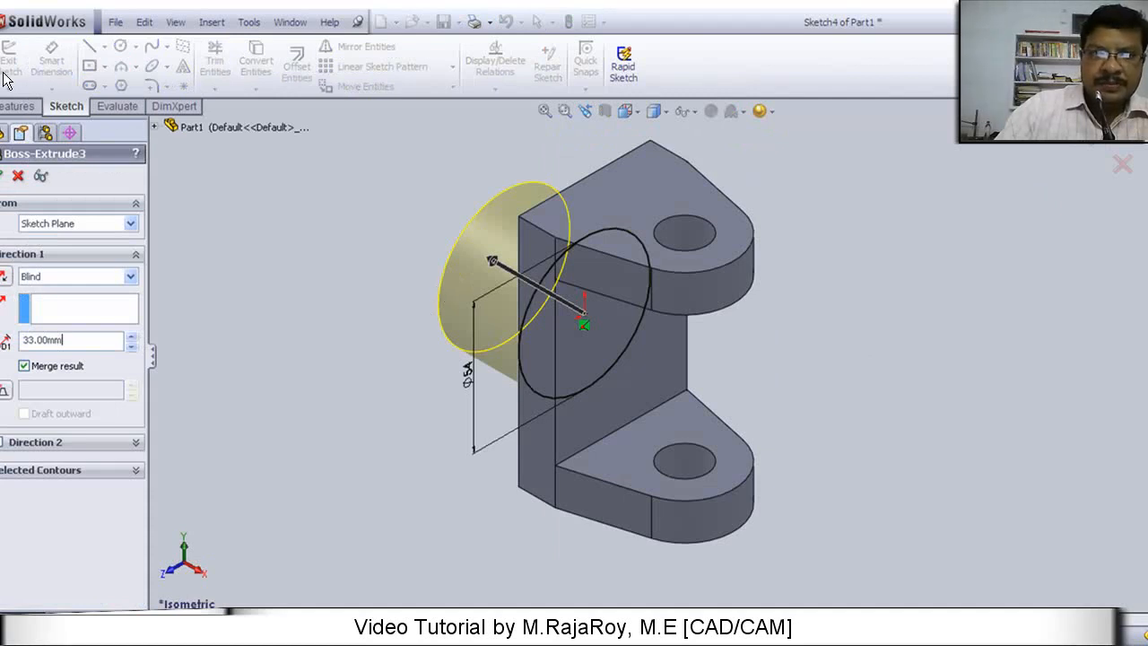
pyautogui.moveTo(162, 218)
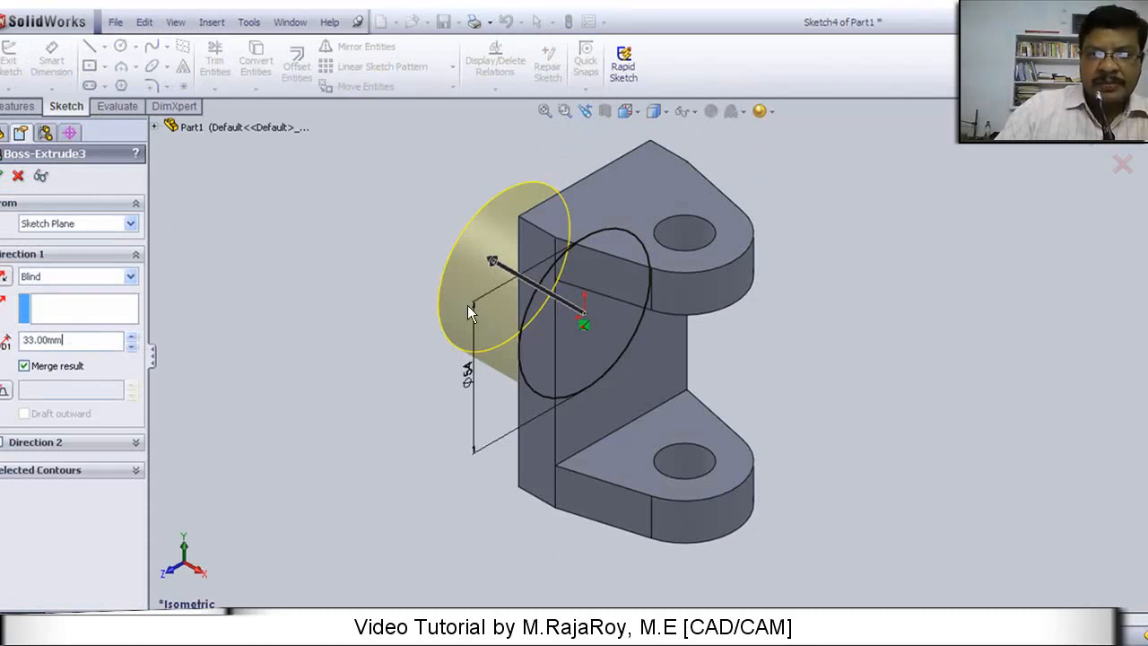
# Step: Confirm the Ø54 cylindrical boss, Boss-Extrude3, 33 mm long on the side face
pyautogui.click(4, 176)
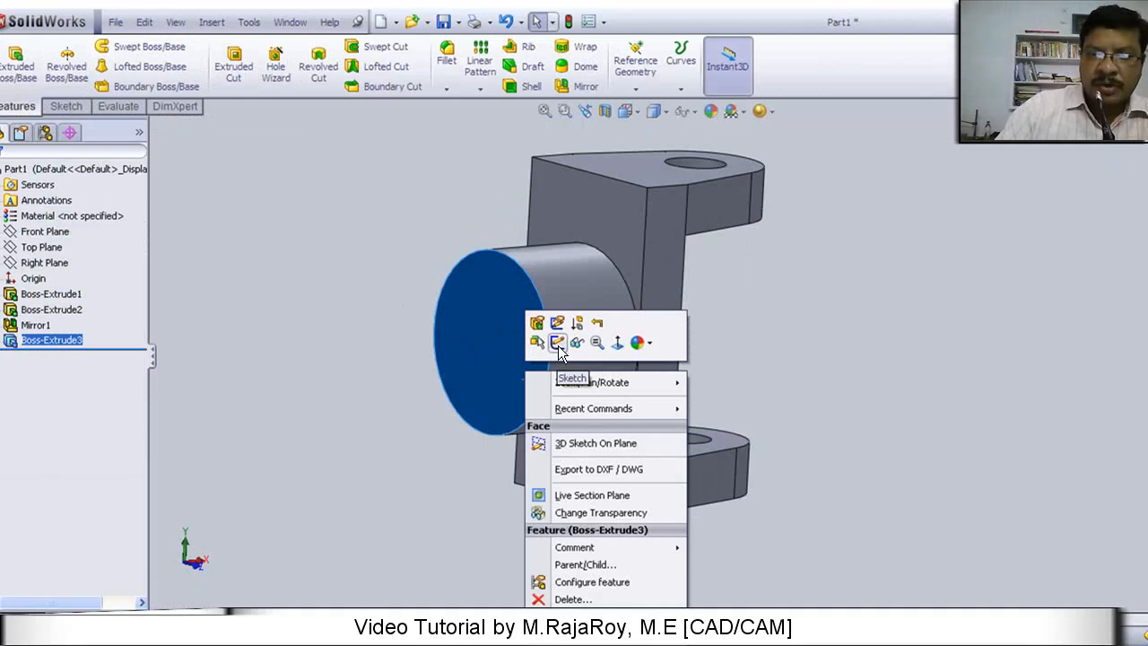
pyautogui.moveTo(734, 328)
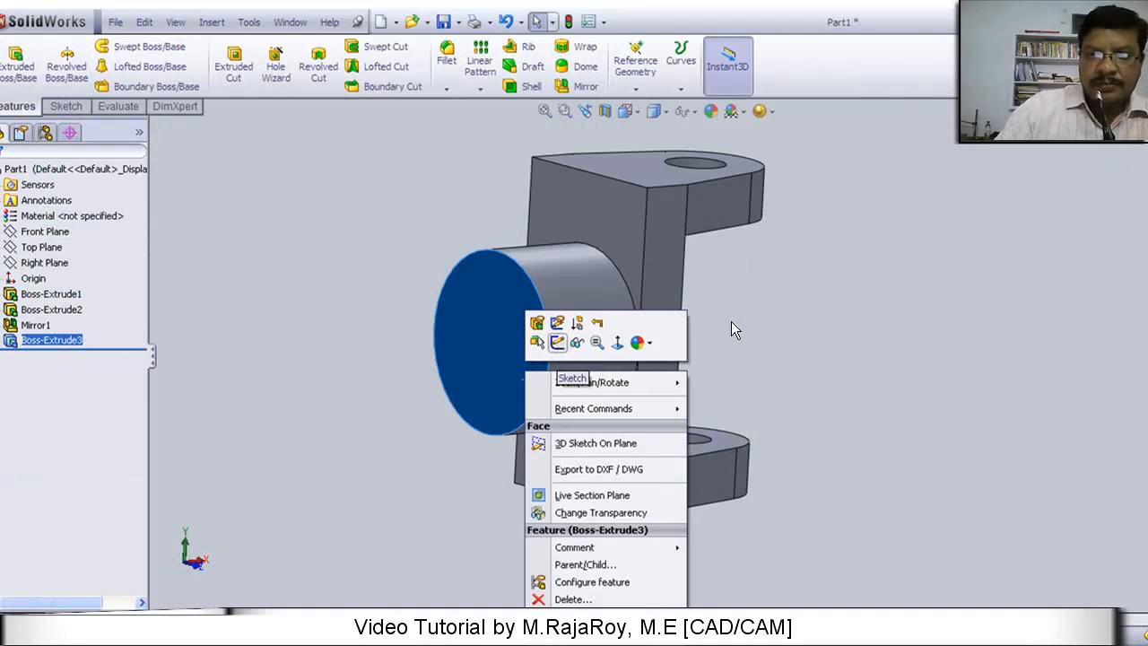
# Step: Sketch the Ø30 circle with 8×5 keyway on the boss end face and start the Extruded Cut
pyautogui.click(570, 377)
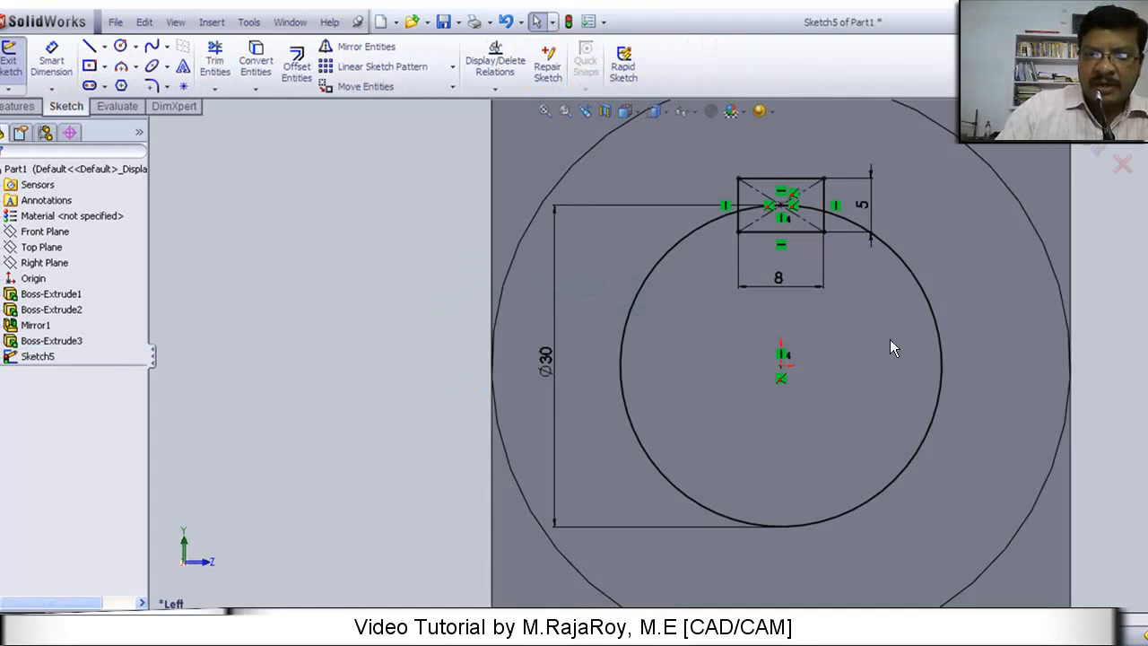
pyautogui.moveTo(761, 245)
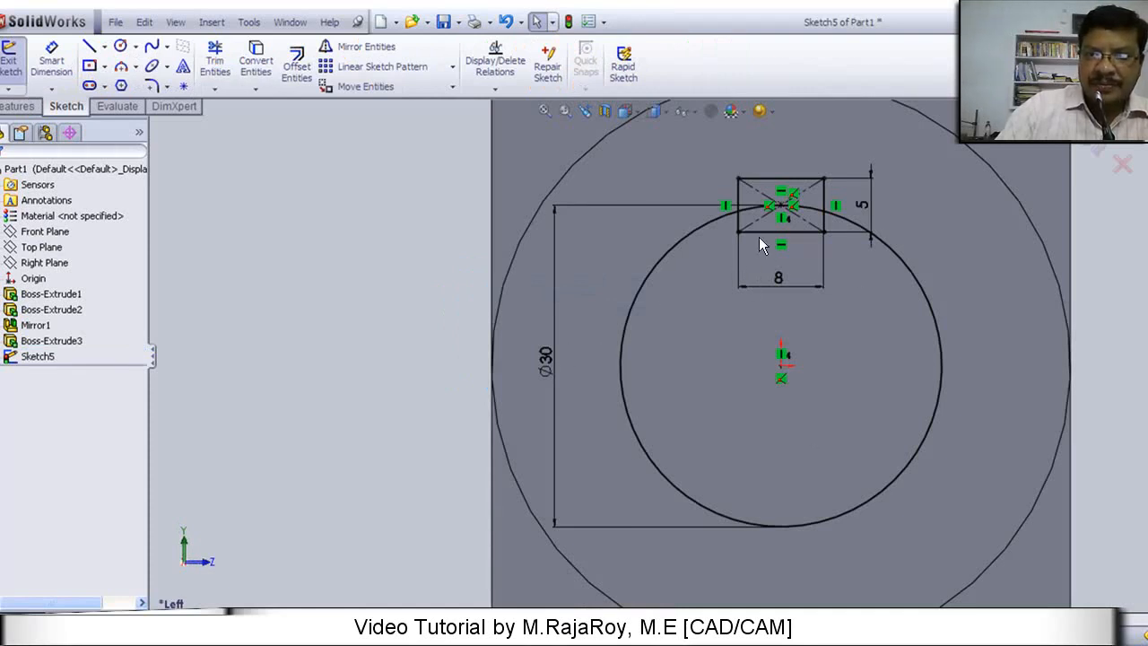
pyautogui.moveTo(735, 255)
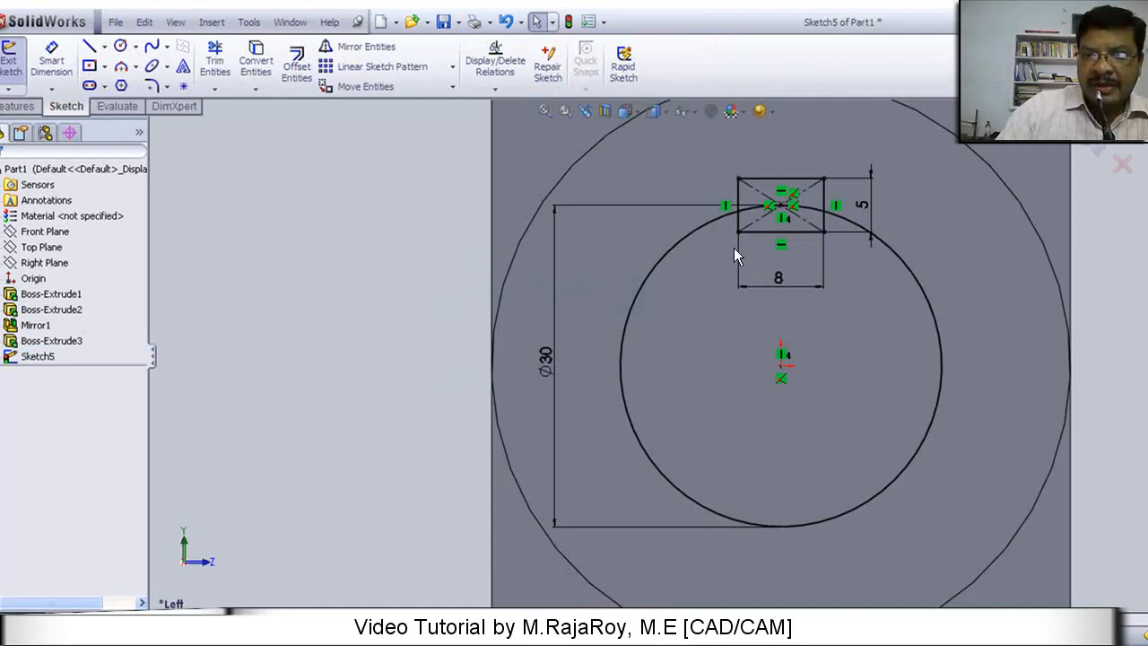
pyautogui.moveTo(868, 219)
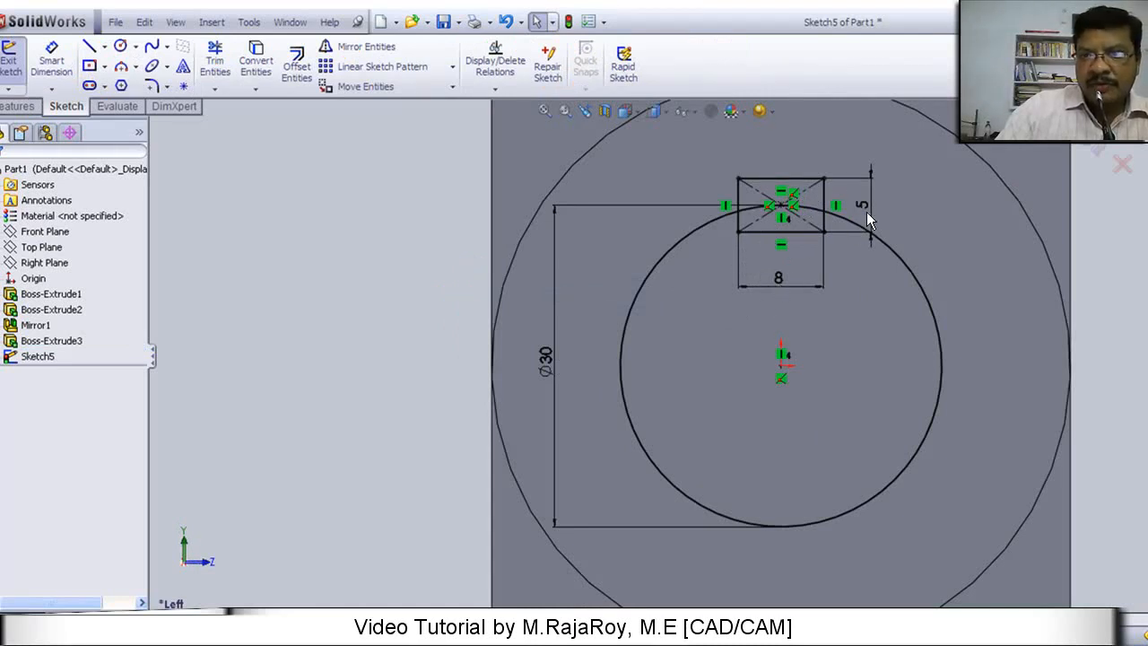
pyautogui.moveTo(733, 334)
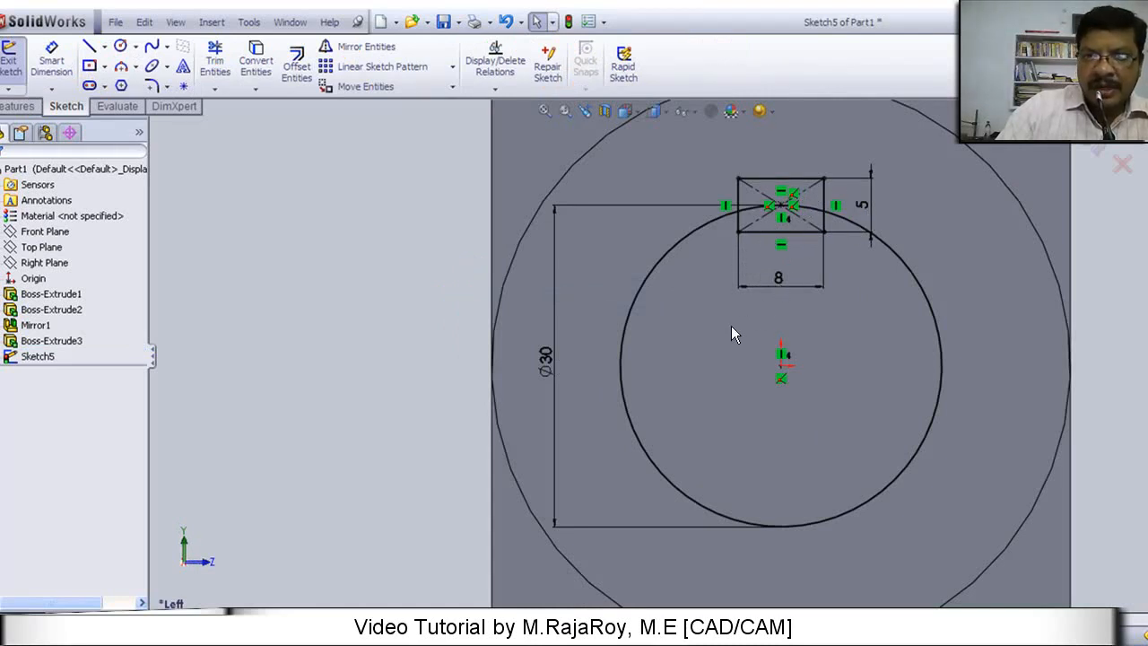
pyautogui.click(215, 63)
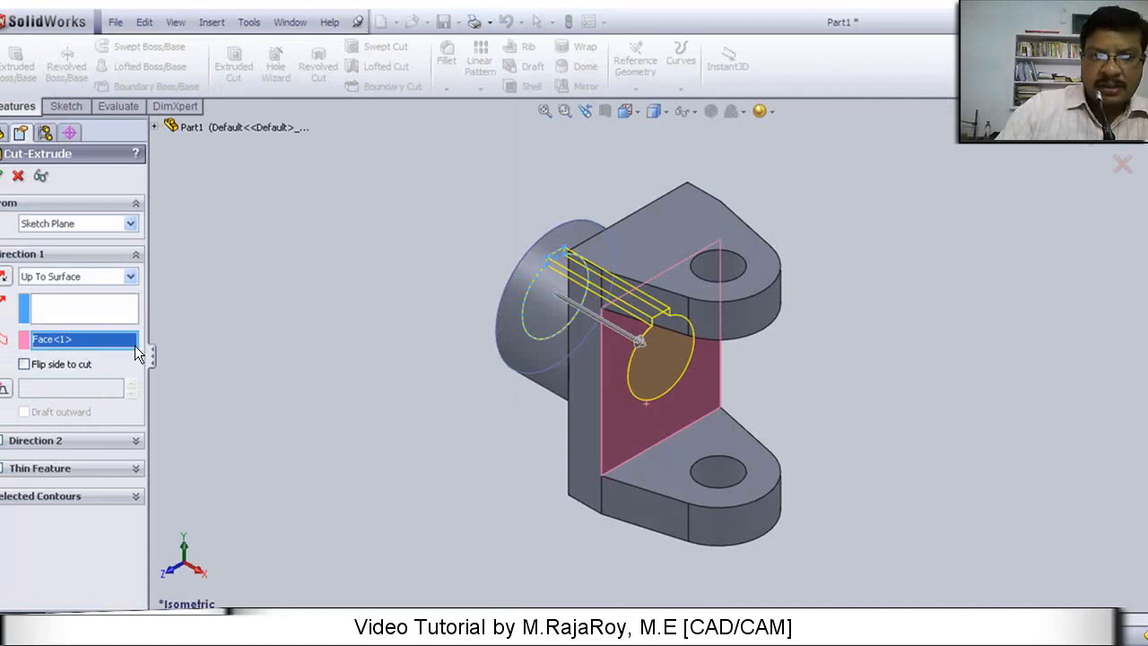
pyautogui.moveTo(165, 348)
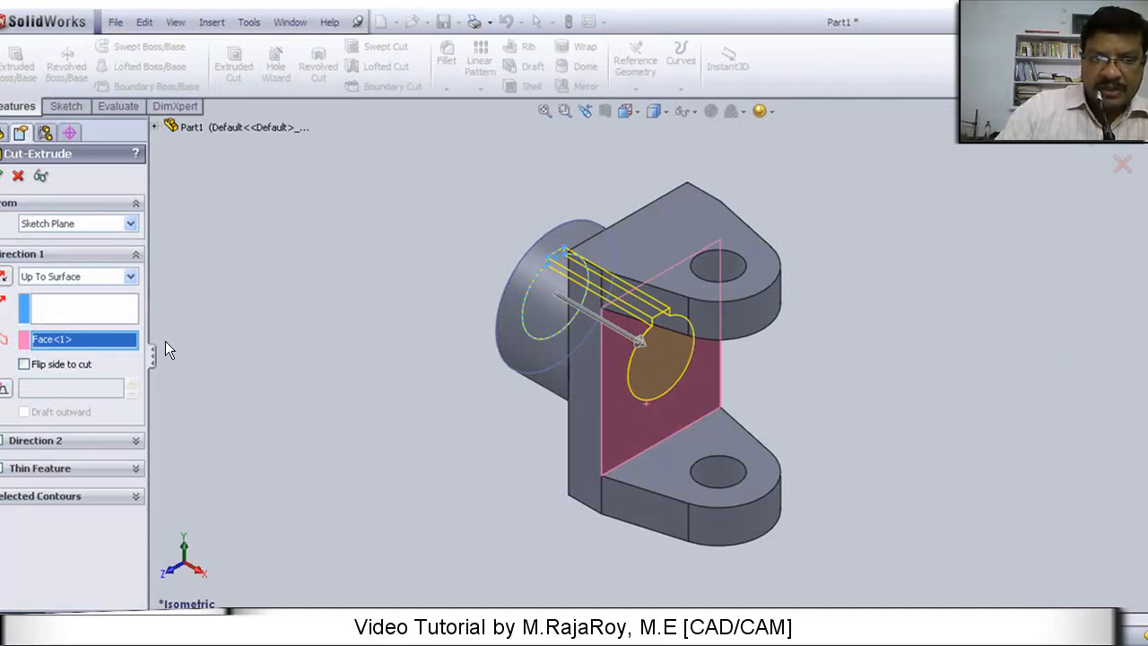
pyautogui.moveTo(99, 345)
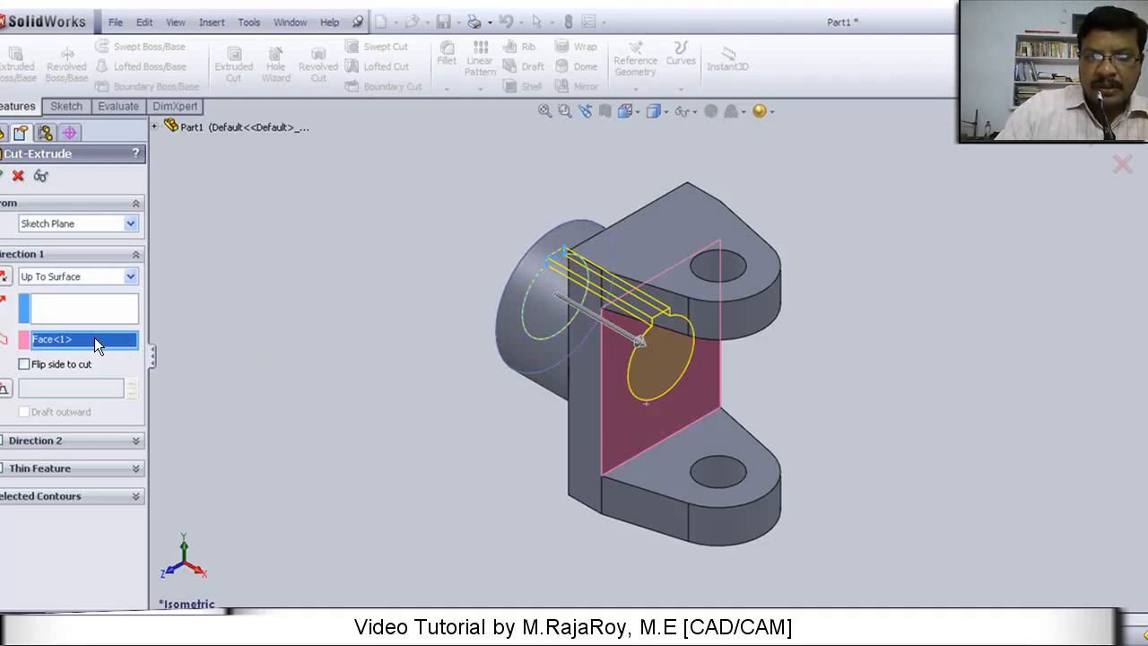
pyautogui.moveTo(649, 431)
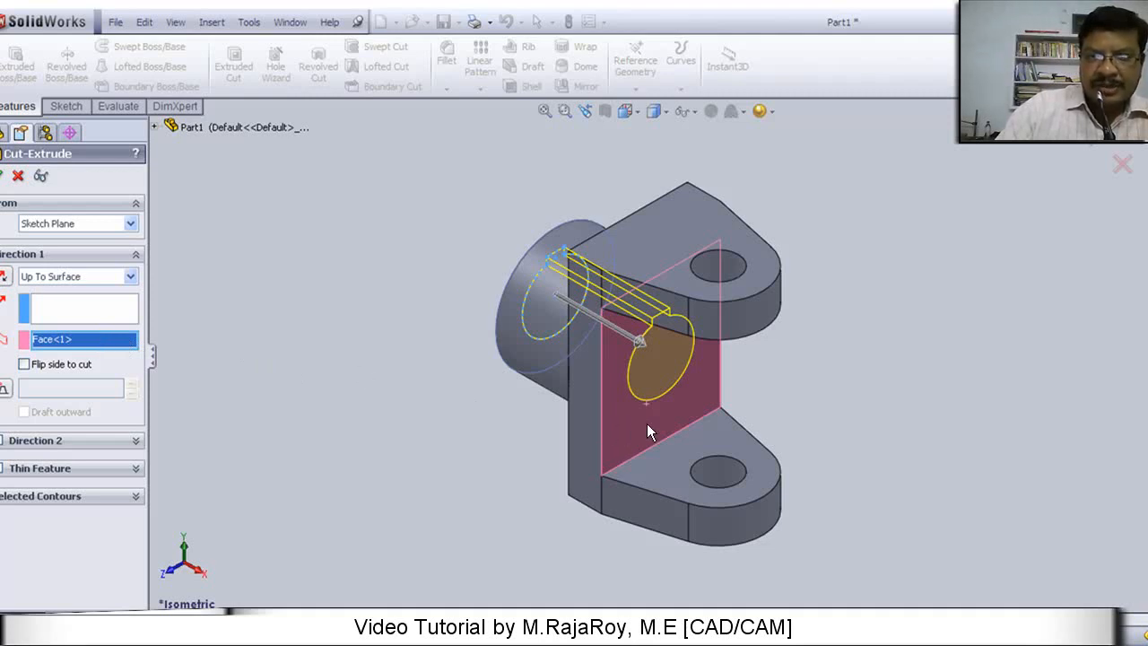
pyautogui.moveTo(499, 276)
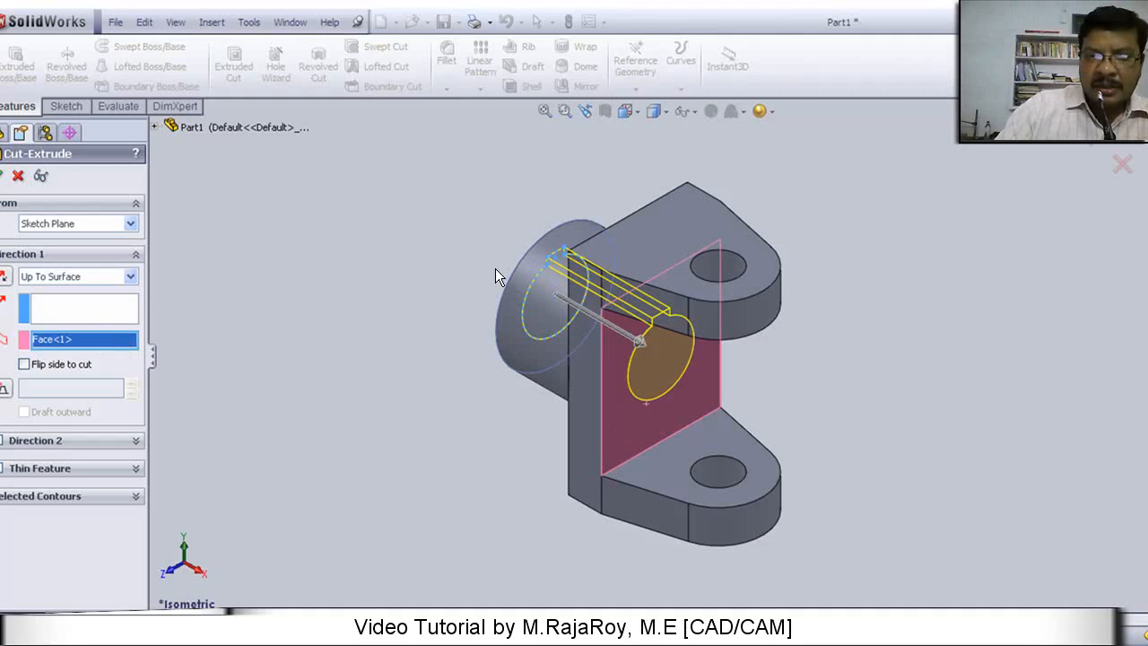
pyautogui.moveTo(484, 273)
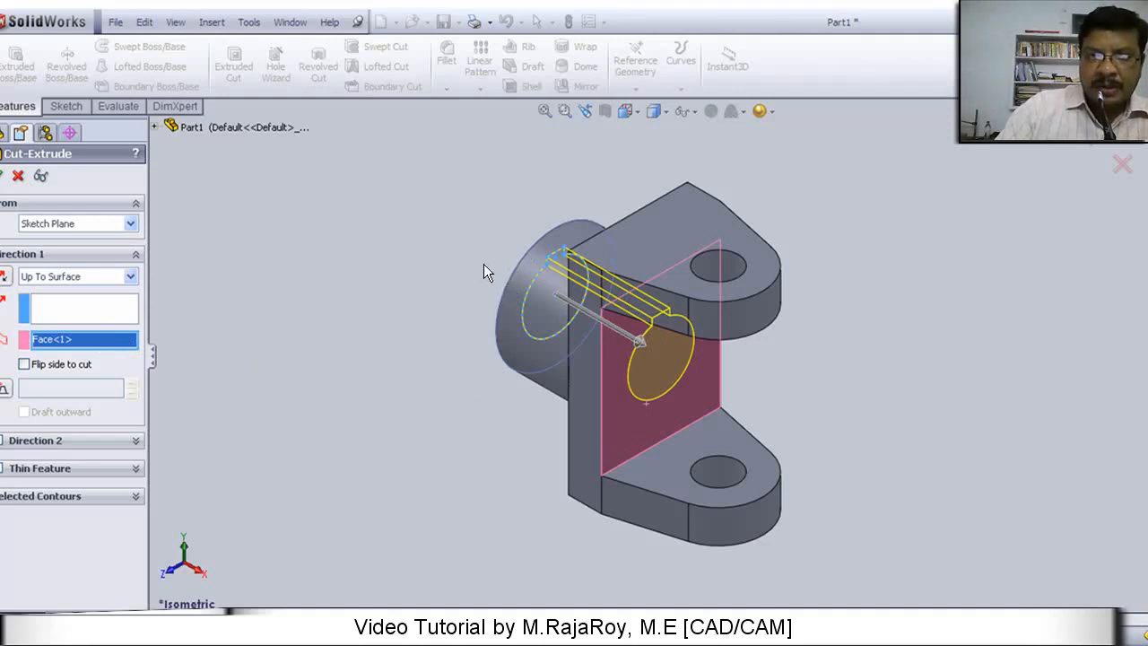
pyautogui.moveTo(477, 283)
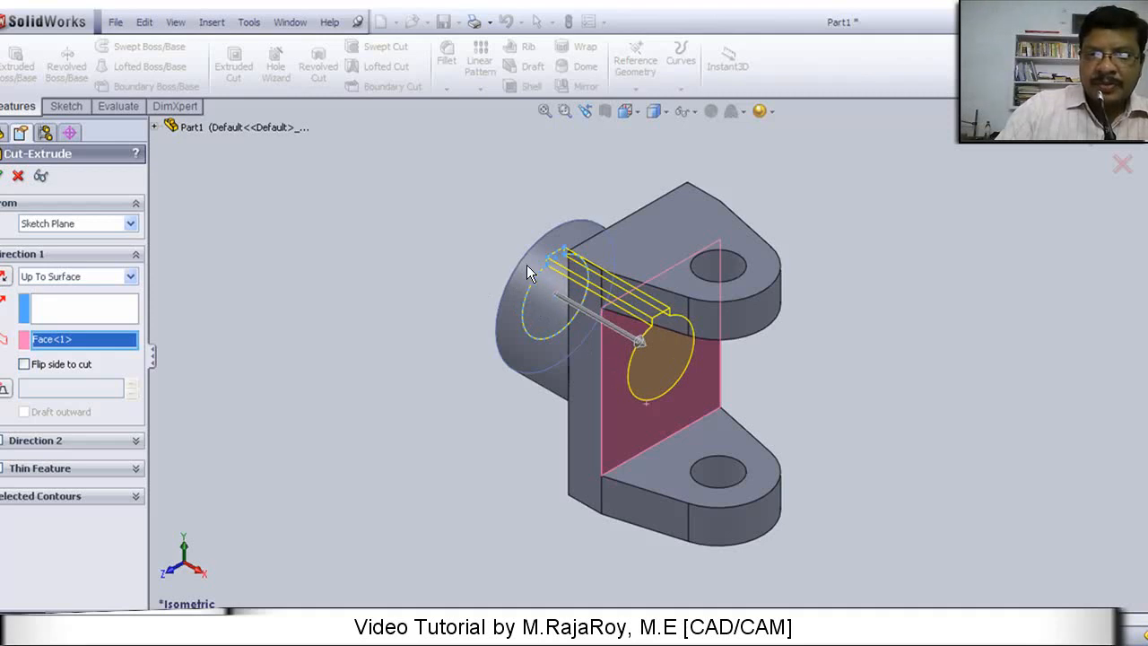
pyautogui.moveTo(642, 355)
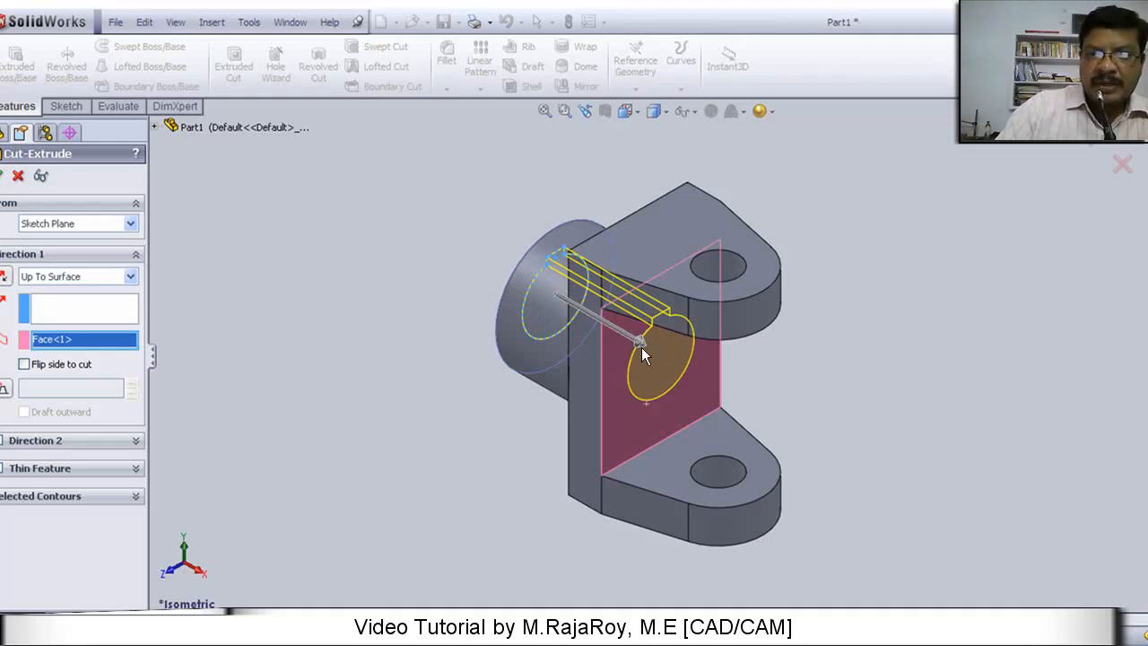
pyautogui.moveTo(398, 345)
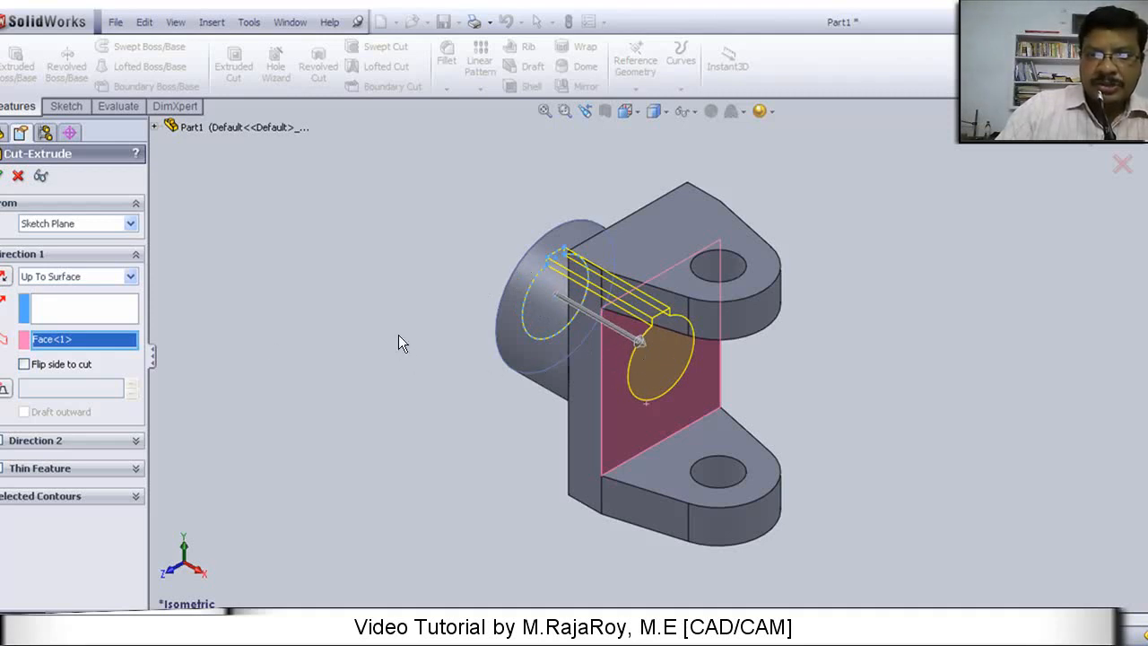
# Step: Confirm the keyed bore cut, Cut-Extrude1, through the boss up to the block's inner face
pyautogui.click(7, 176)
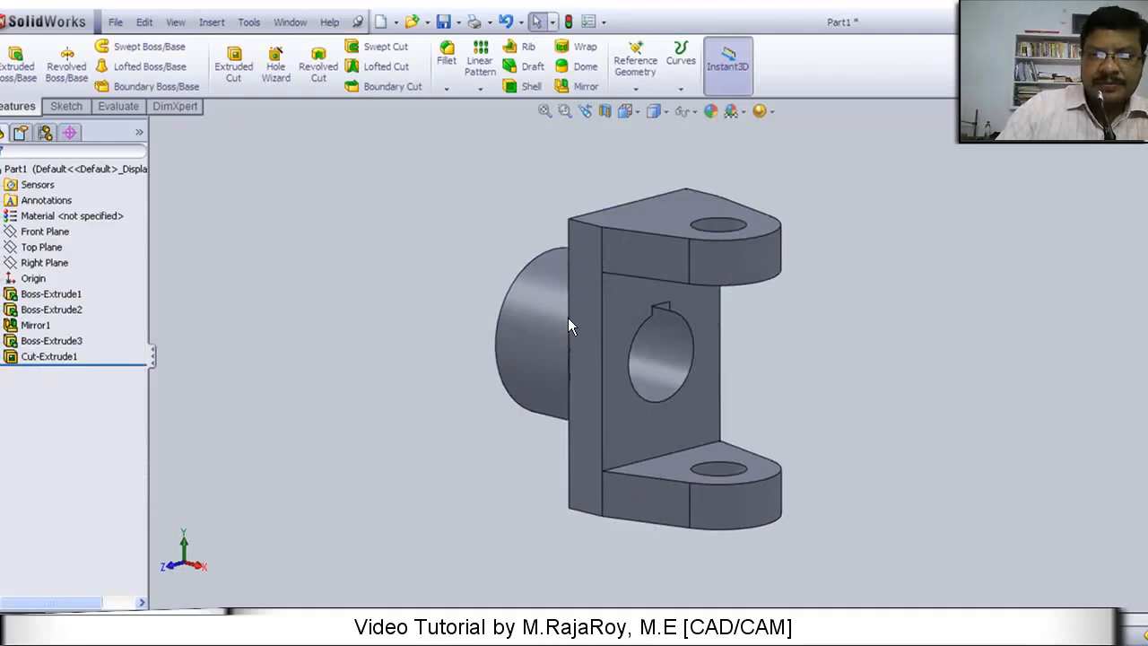
pyautogui.moveTo(542, 335)
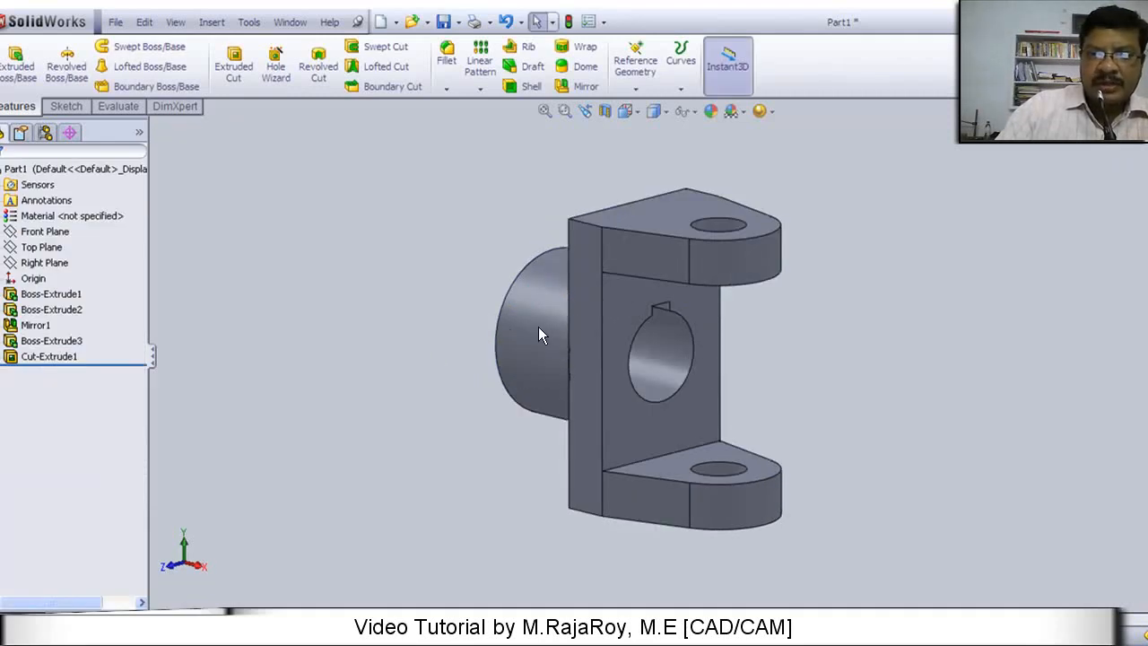